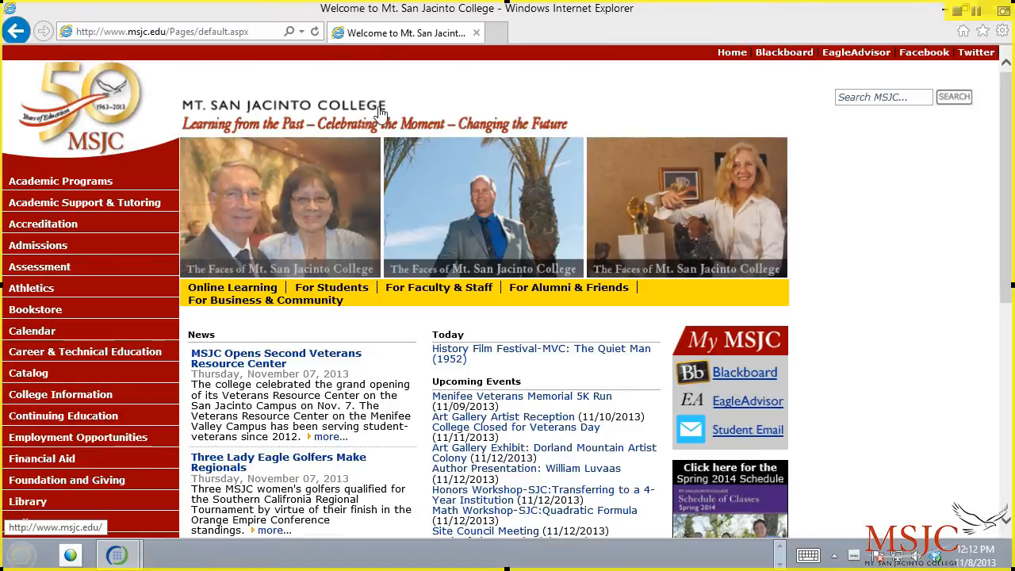
mouse_move(311, 85)
text(apps.msjc.ed)
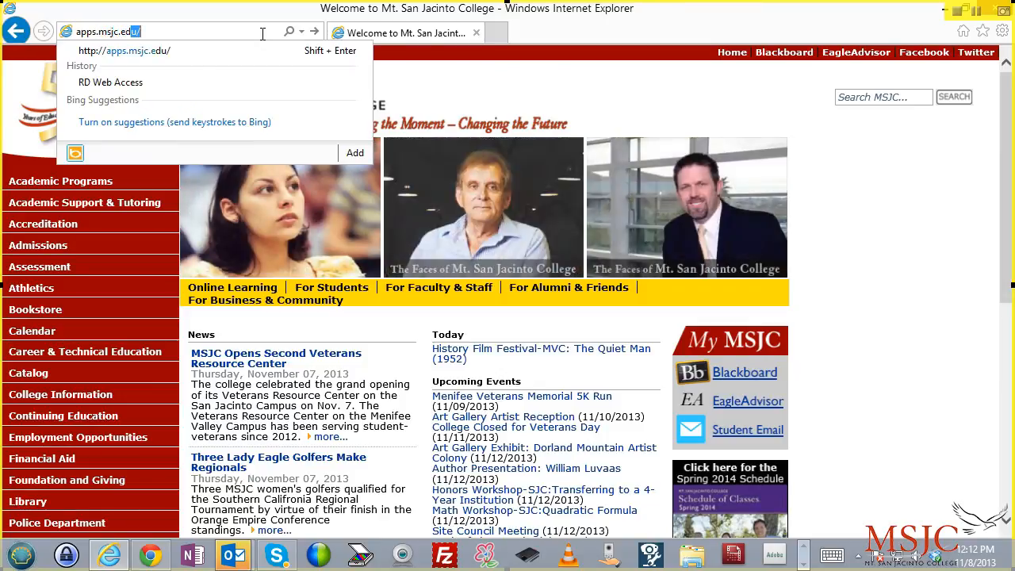
Step: Load the RD Web Access sign-in page with the msjc domain prefix prefilled
click(111, 83)
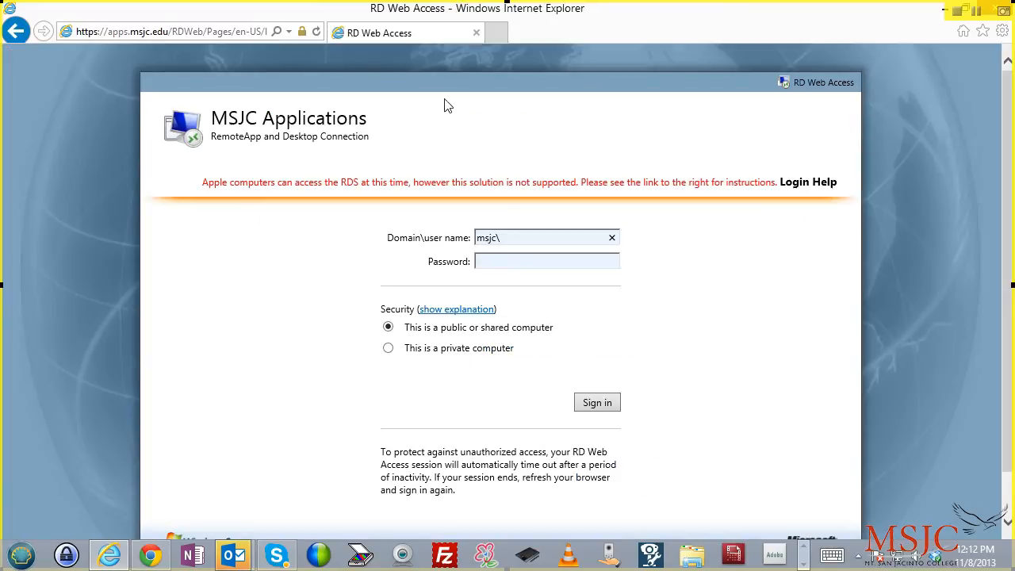
mouse_move(486, 135)
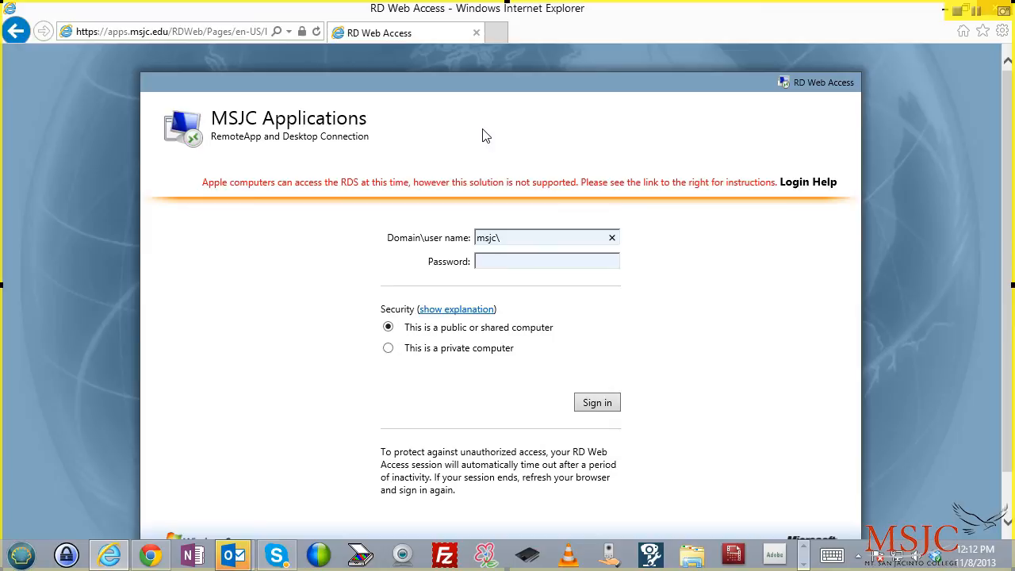
mouse_move(515, 151)
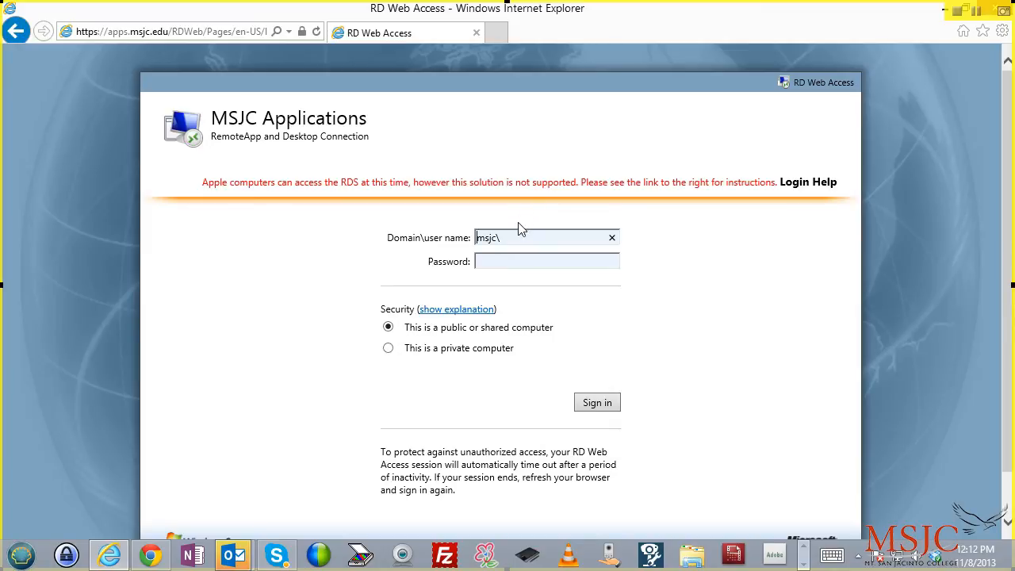
mouse_move(511, 205)
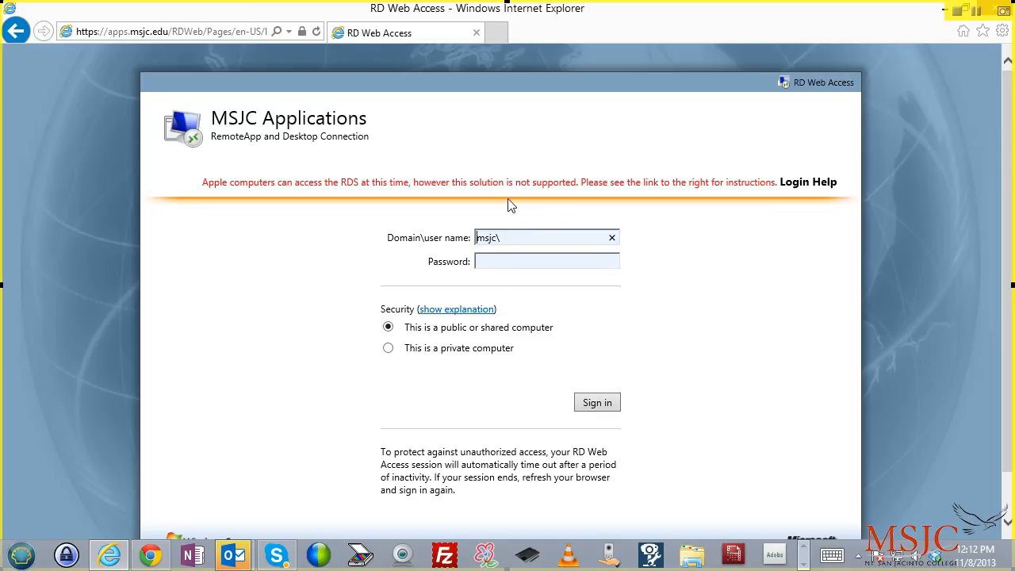
mouse_move(412, 139)
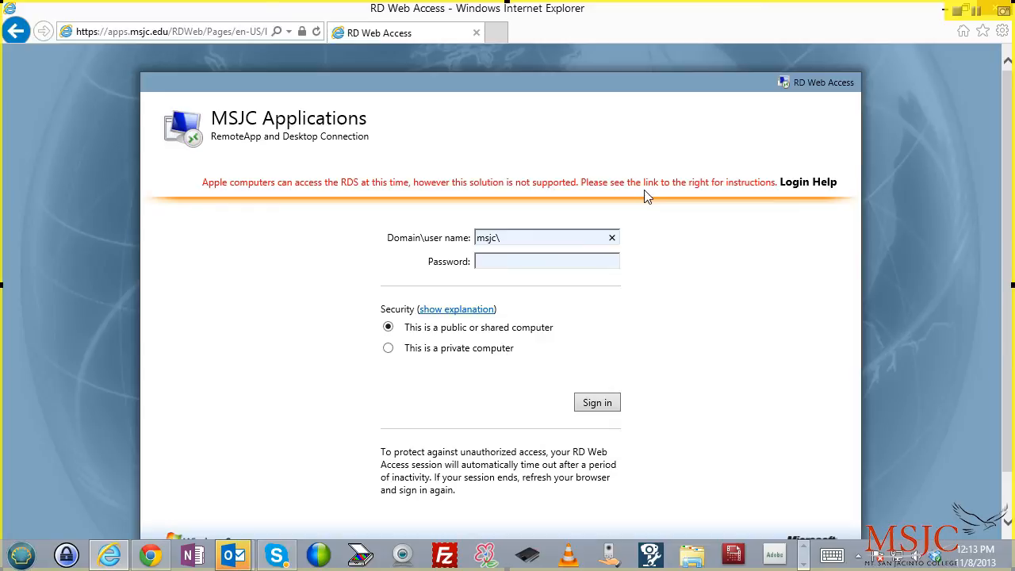
key(F12)
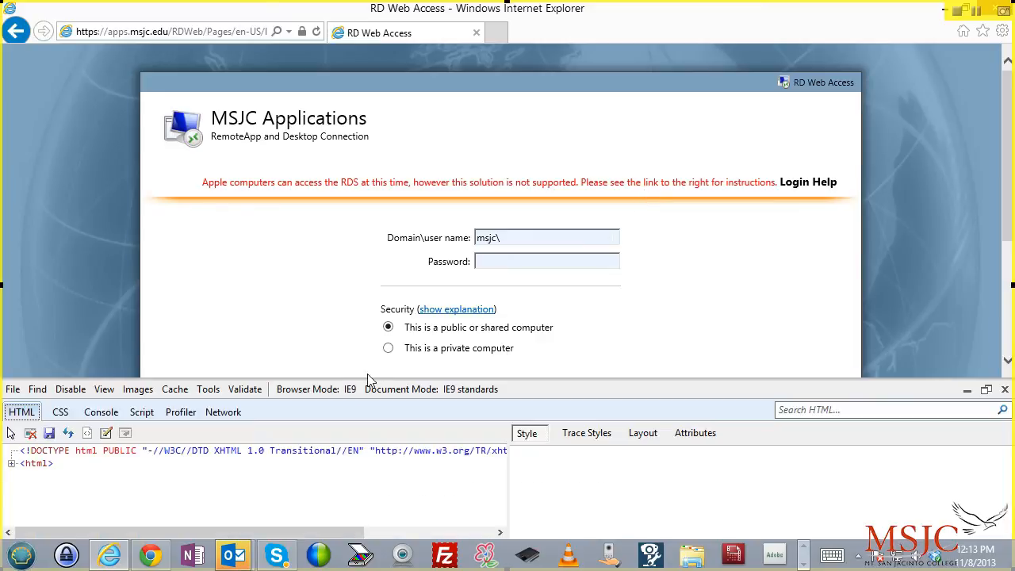
click(308, 389)
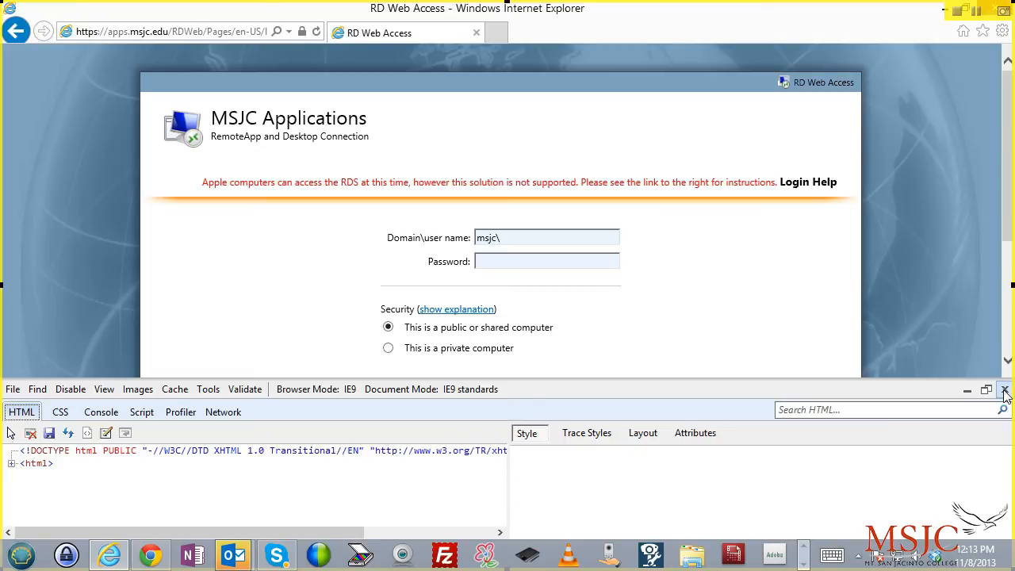
click(1006, 389)
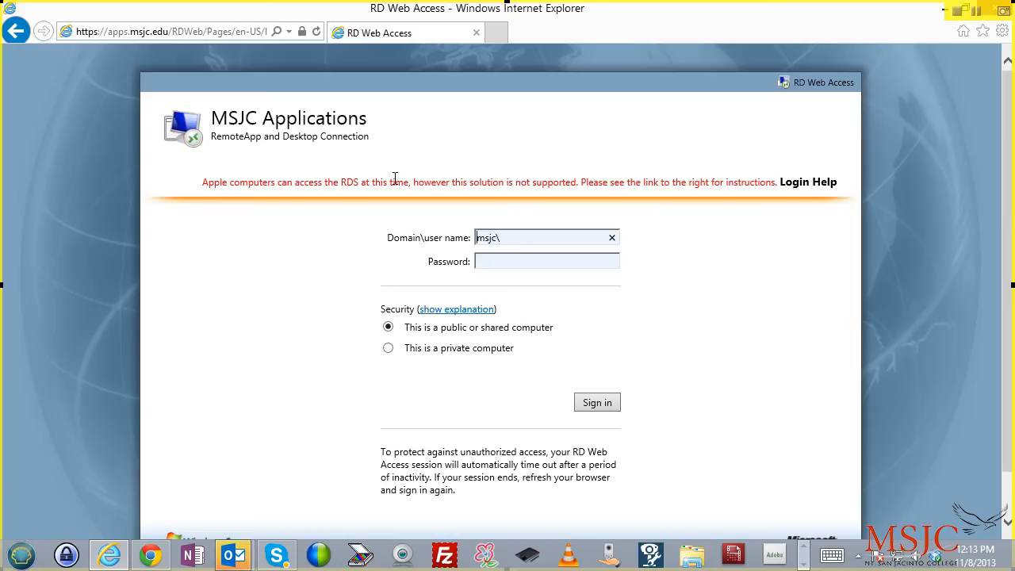
mouse_move(485, 169)
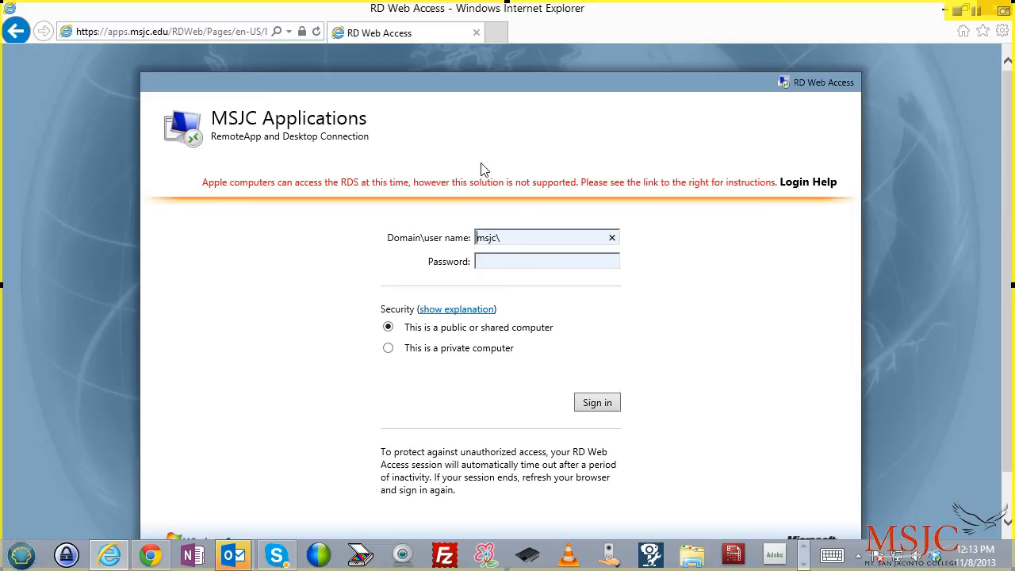
mouse_move(504, 200)
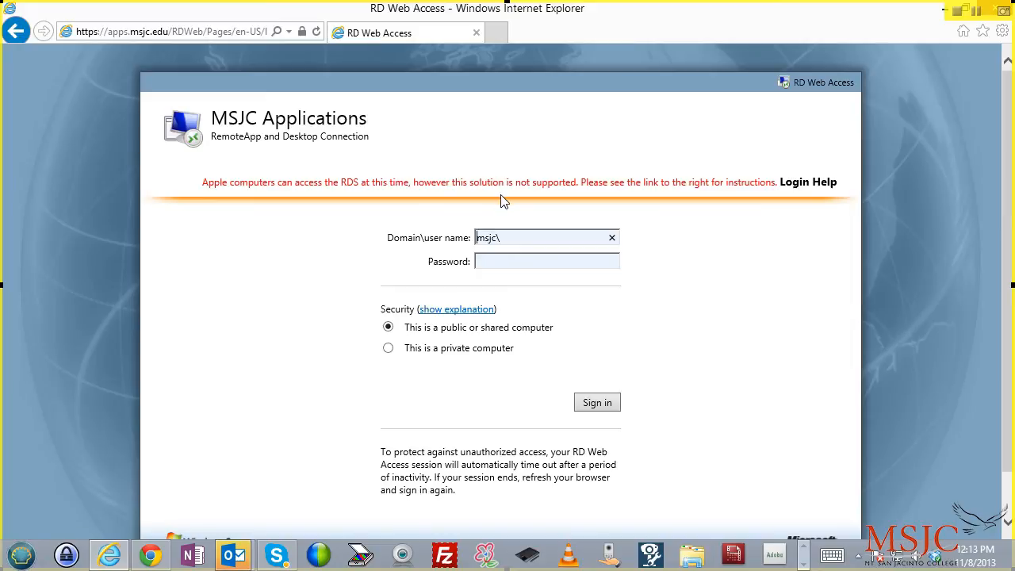
click(522, 242)
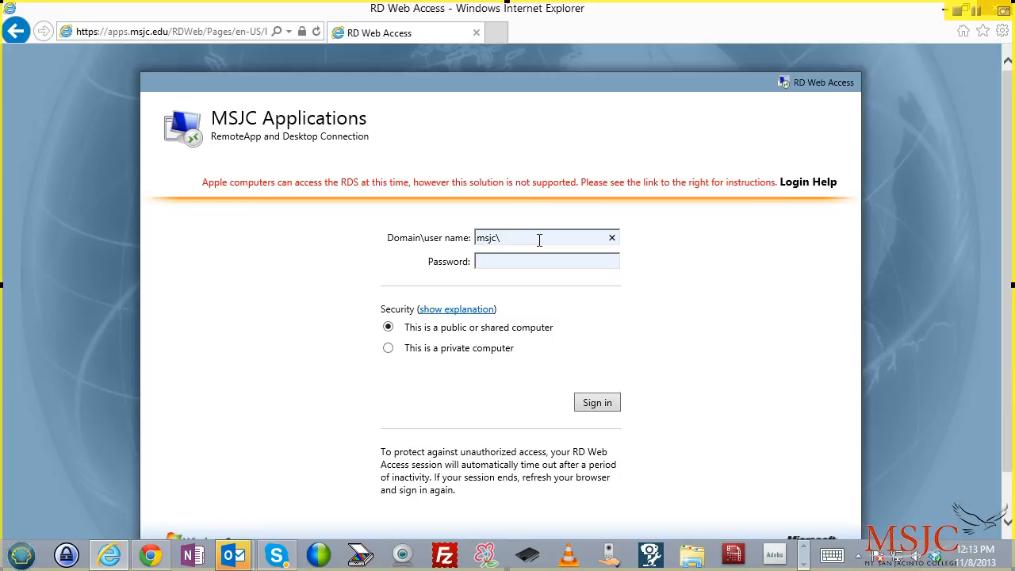
text(grea)
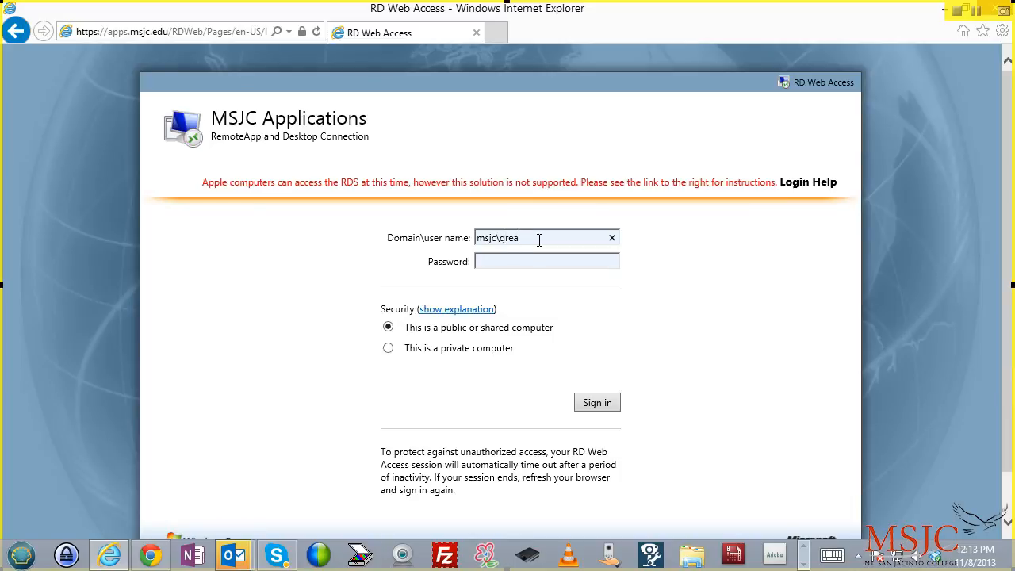
text(ms951)
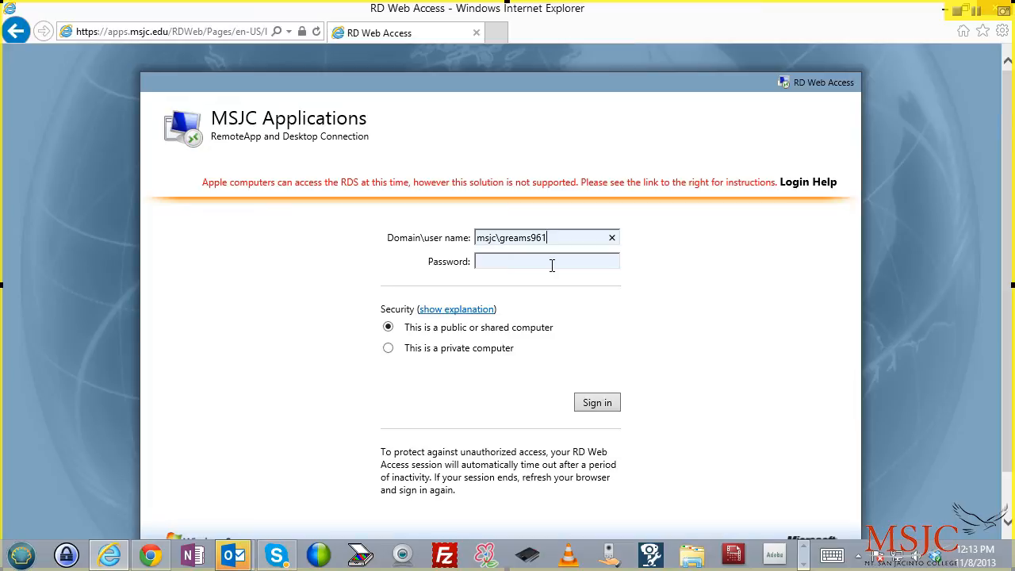
text(•••••)
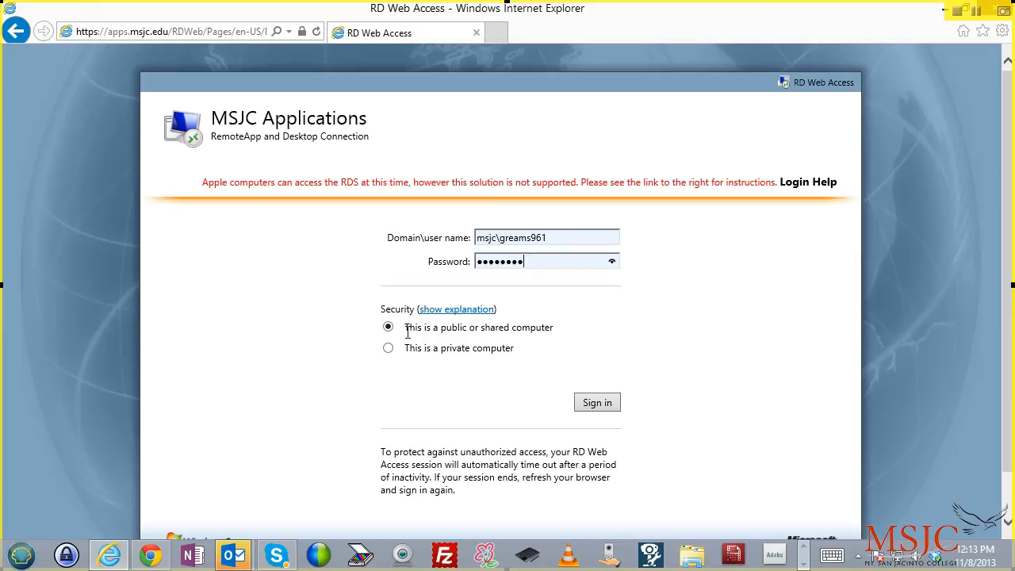
mouse_move(491, 351)
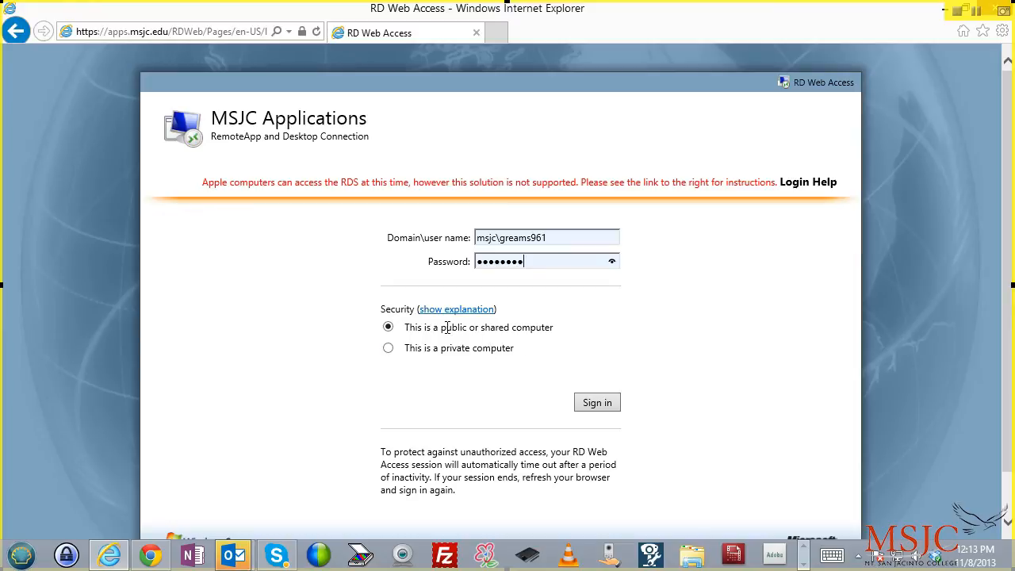
mouse_move(597, 403)
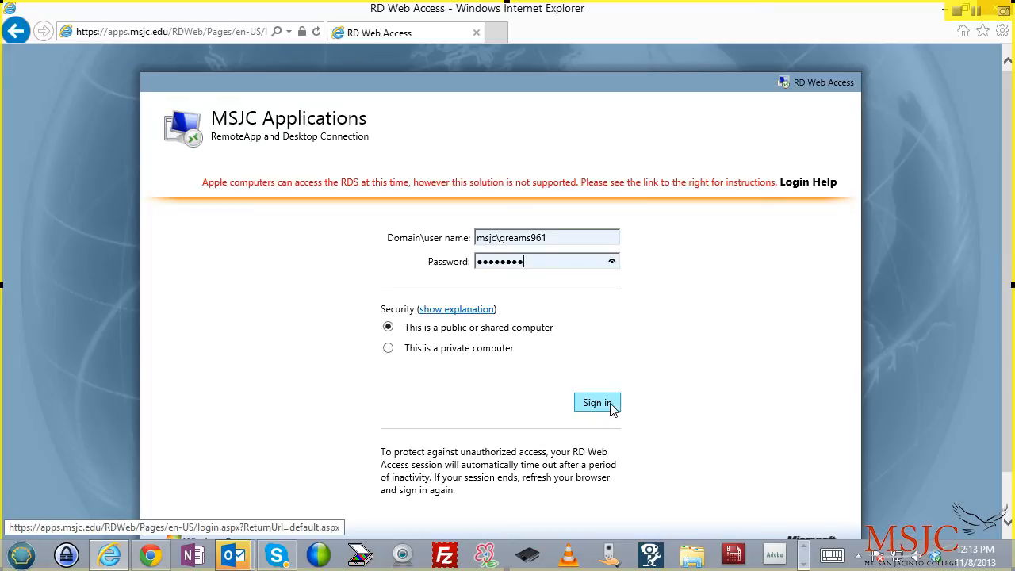
click(597, 403)
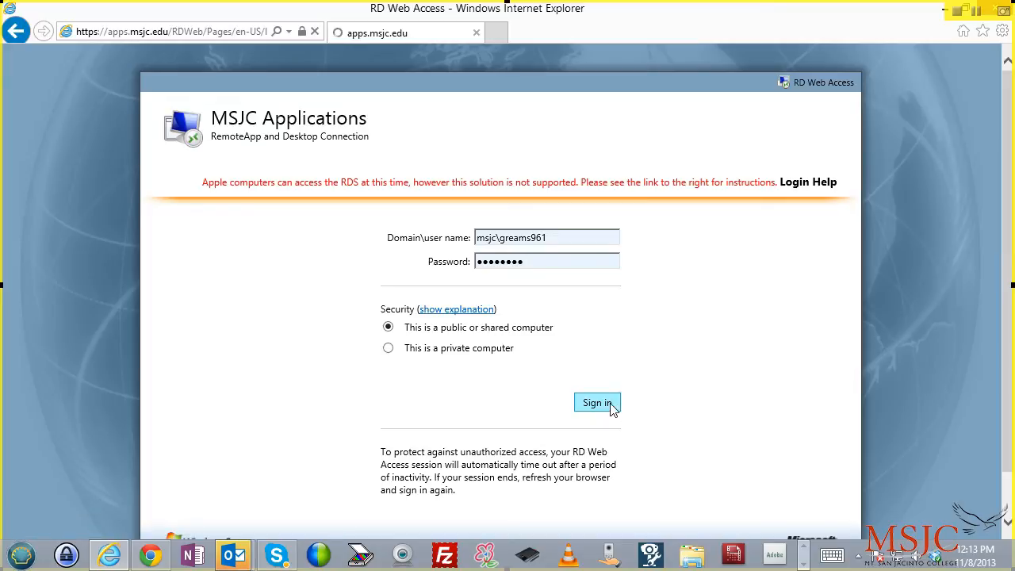
click(596, 403)
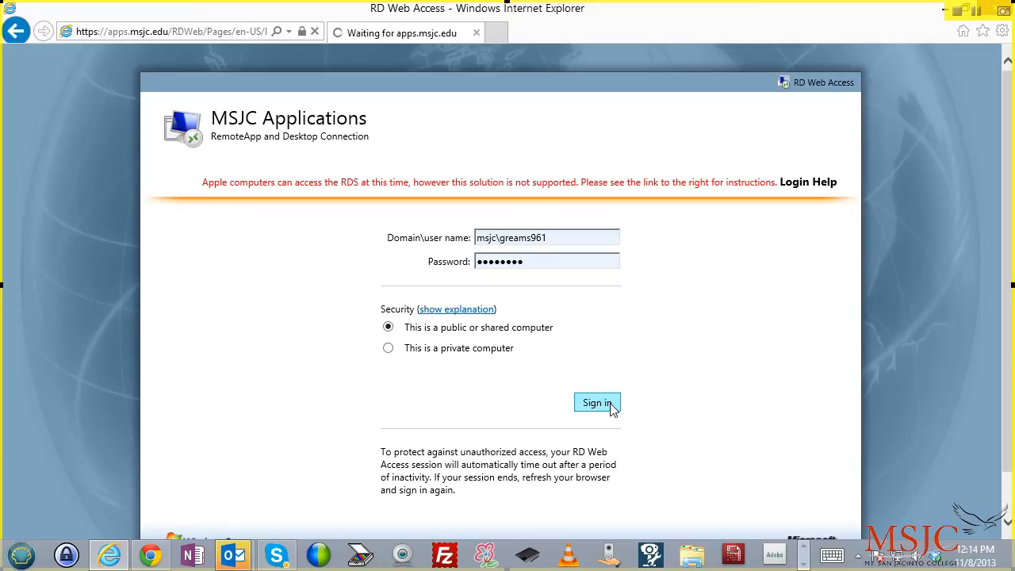
Step: Complete sign-in and scroll through the listed MSJC RemoteApp programs
click(597, 403)
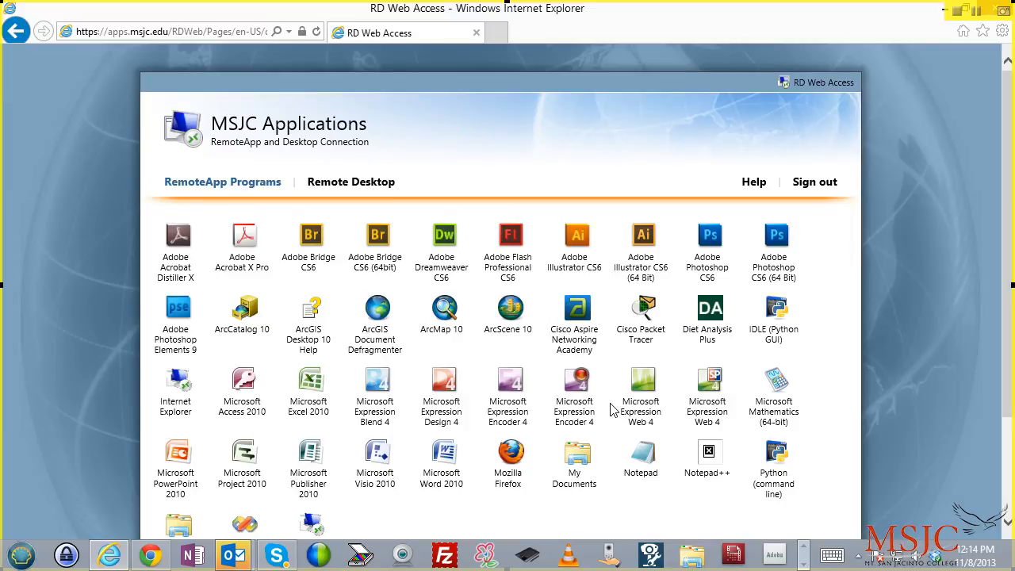
scroll(down, 3)
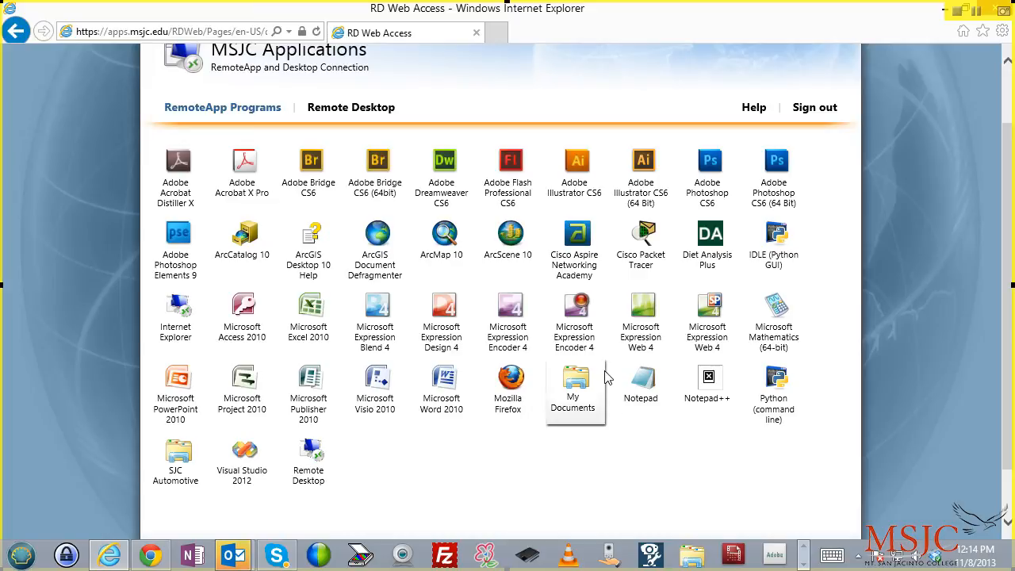
mouse_move(442, 238)
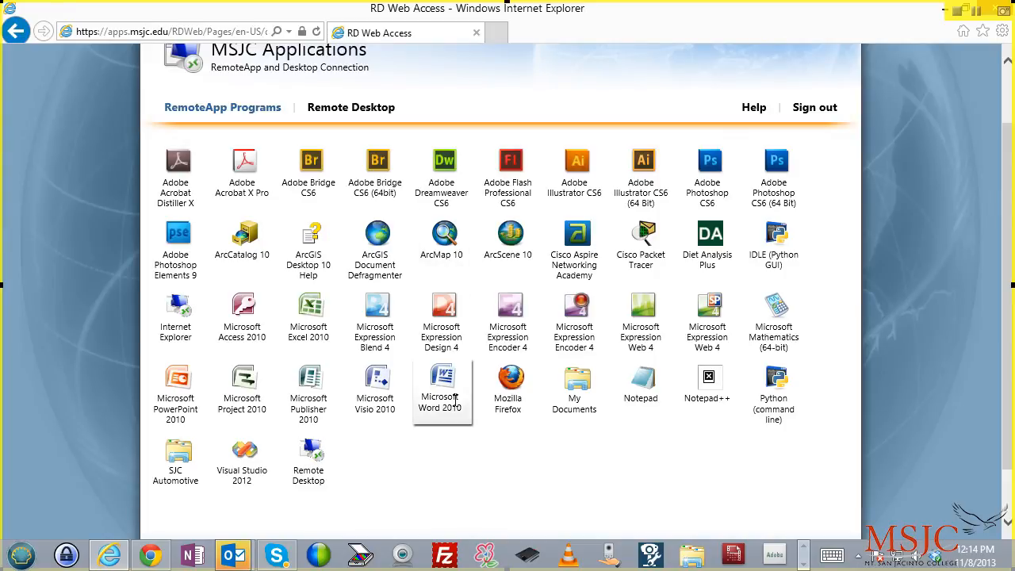
mouse_move(442, 381)
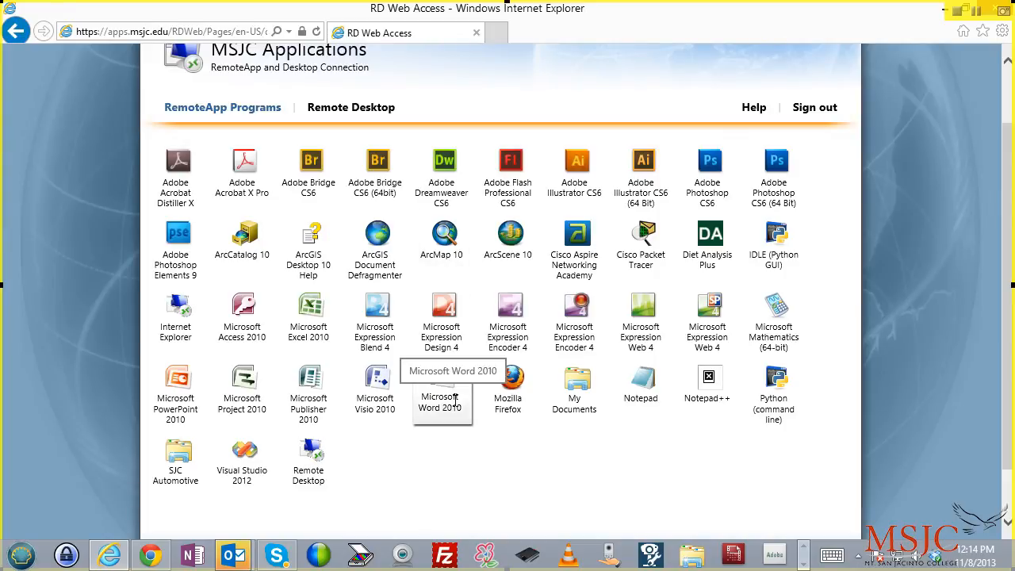
mouse_move(492, 494)
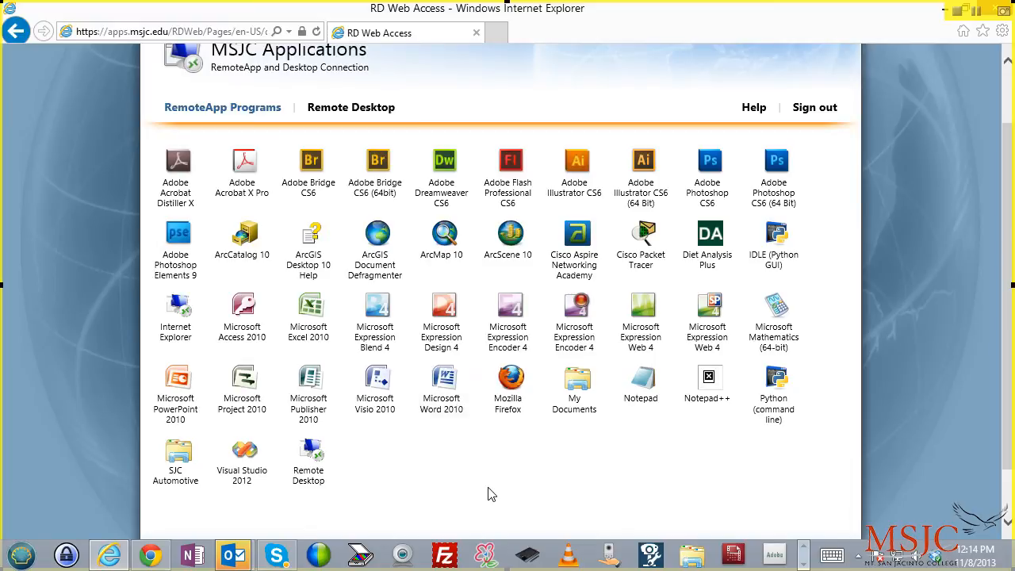
mouse_move(550, 455)
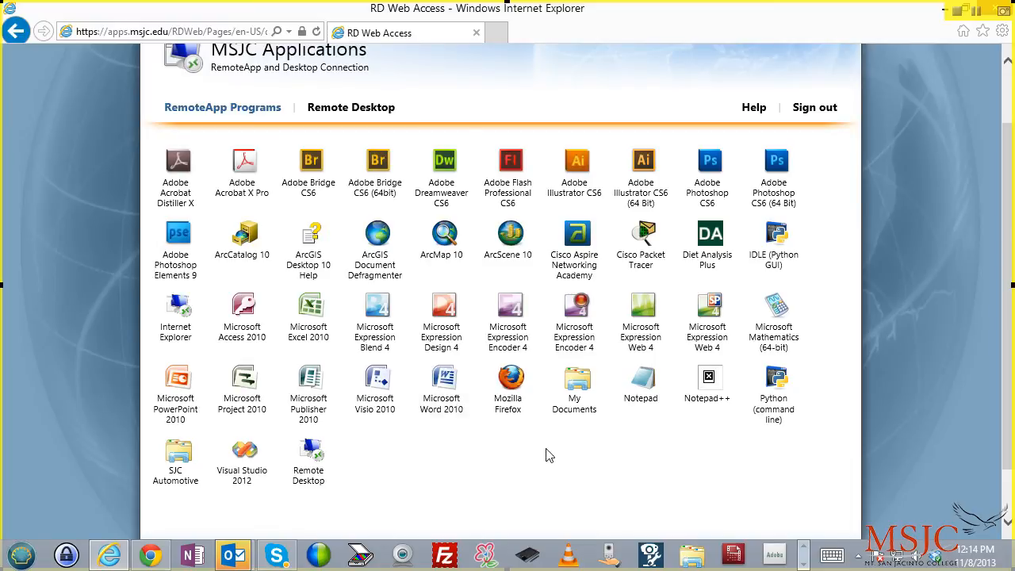
mouse_move(641, 383)
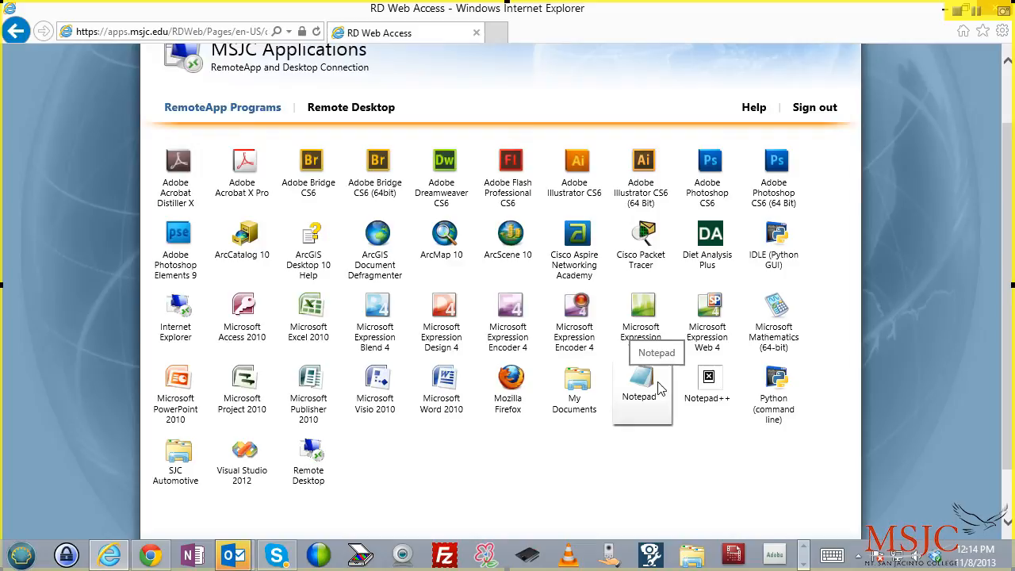
Step: Launch the Notepad RemoteApp and approve the remote connection
click(641, 381)
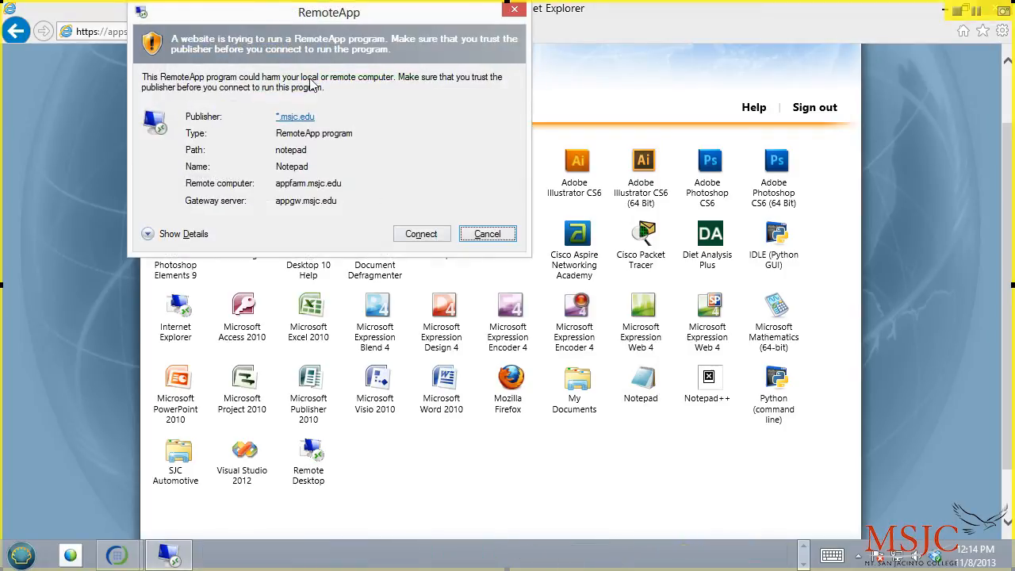
mouse_move(300, 29)
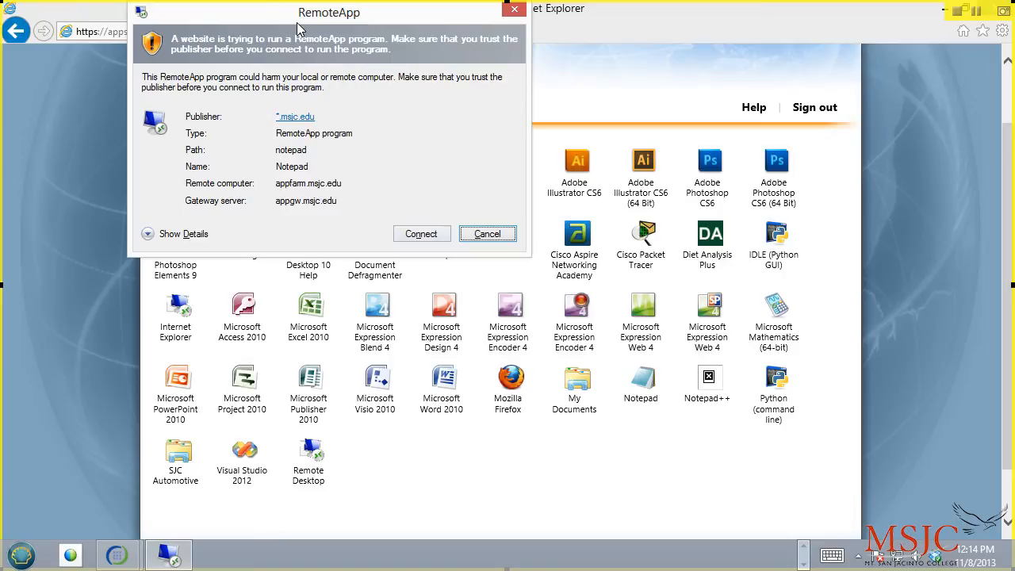
click(421, 233)
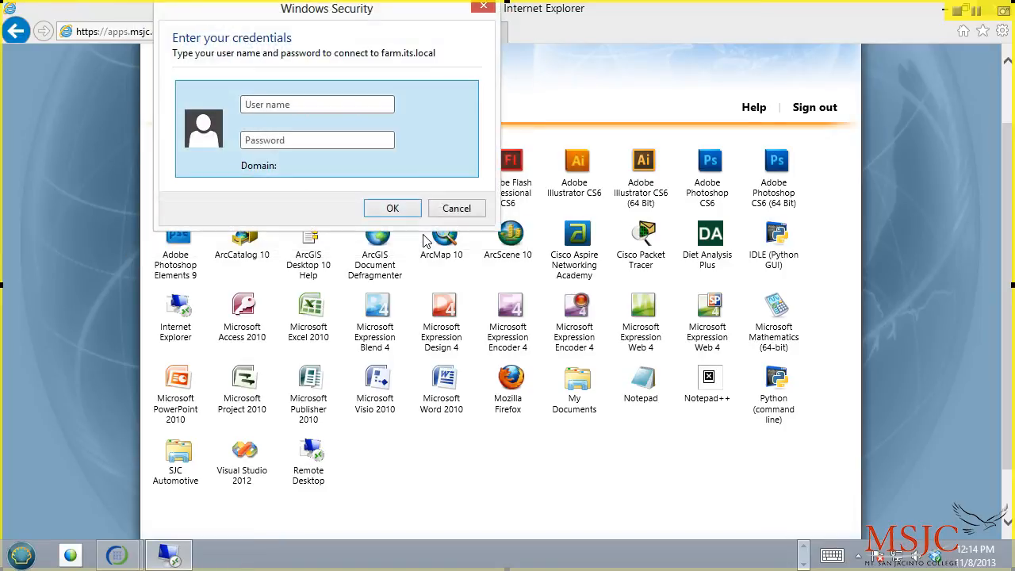
Step: Sign in to farm.its.local as msjc\greams961 to open remote Notepad
click(317, 104)
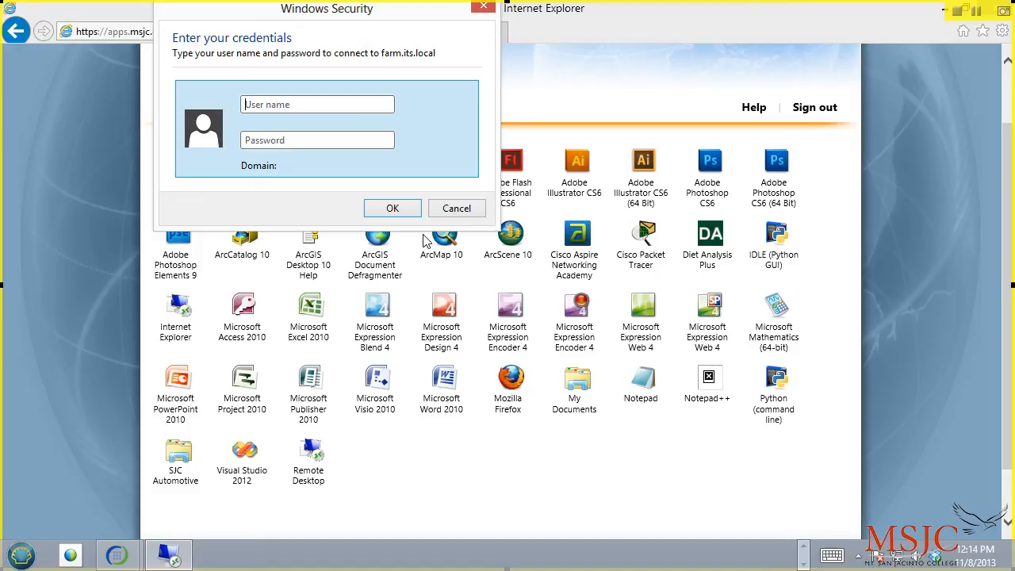
text(msjc\)
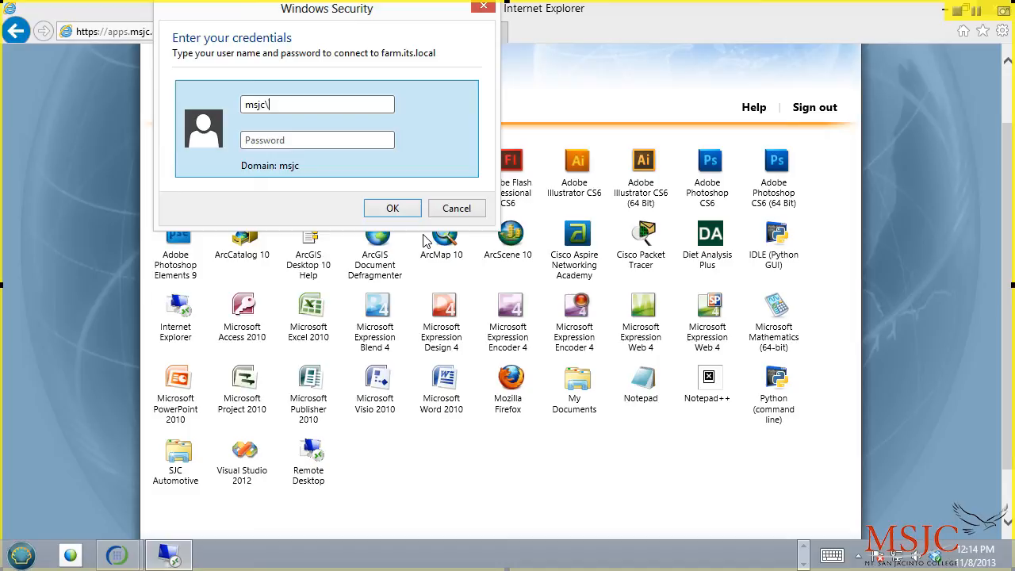
text(greams961)
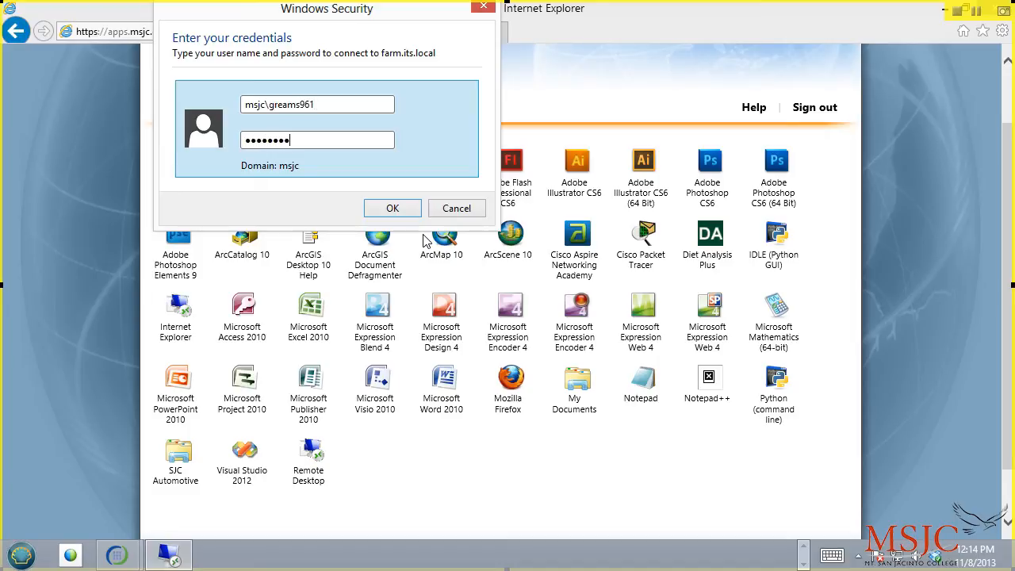
click(392, 208)
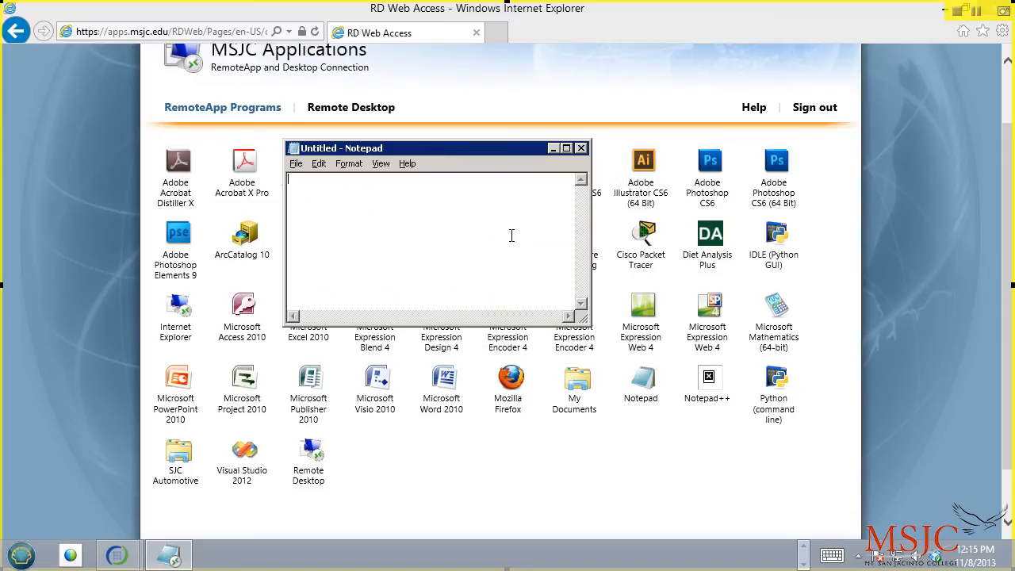
Step: Type 'Type my note' into the untitled remote Notepad document
text(Type my note)
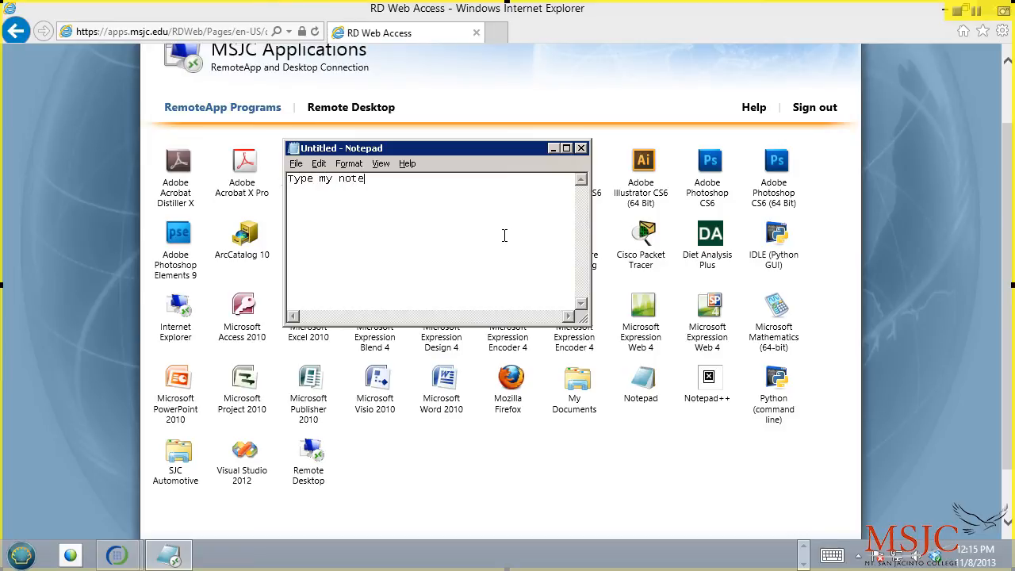
mouse_move(168, 554)
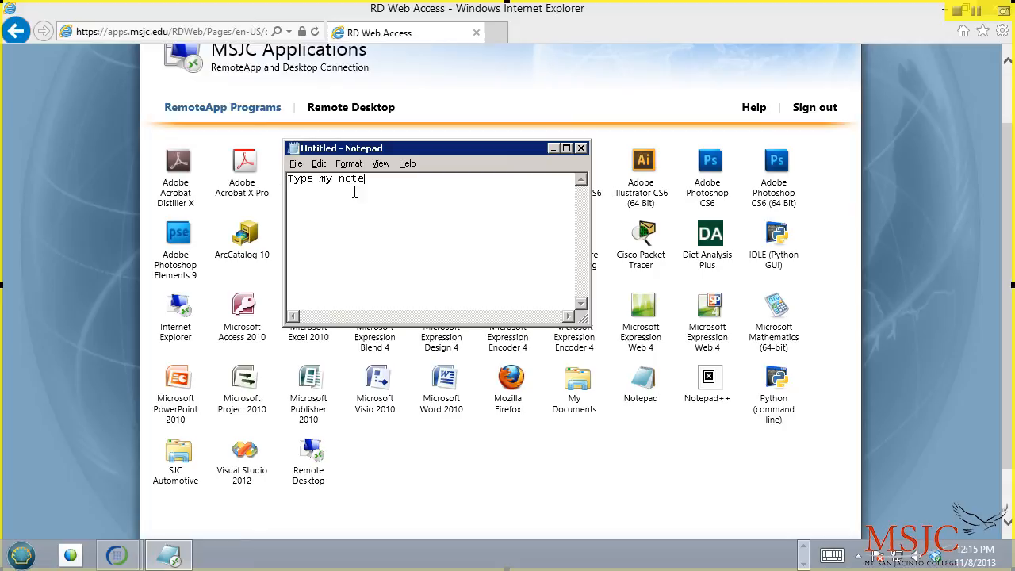
Step: Save the note as 'This is my notes on the server', close Notepad, launch My Documents
click(295, 163)
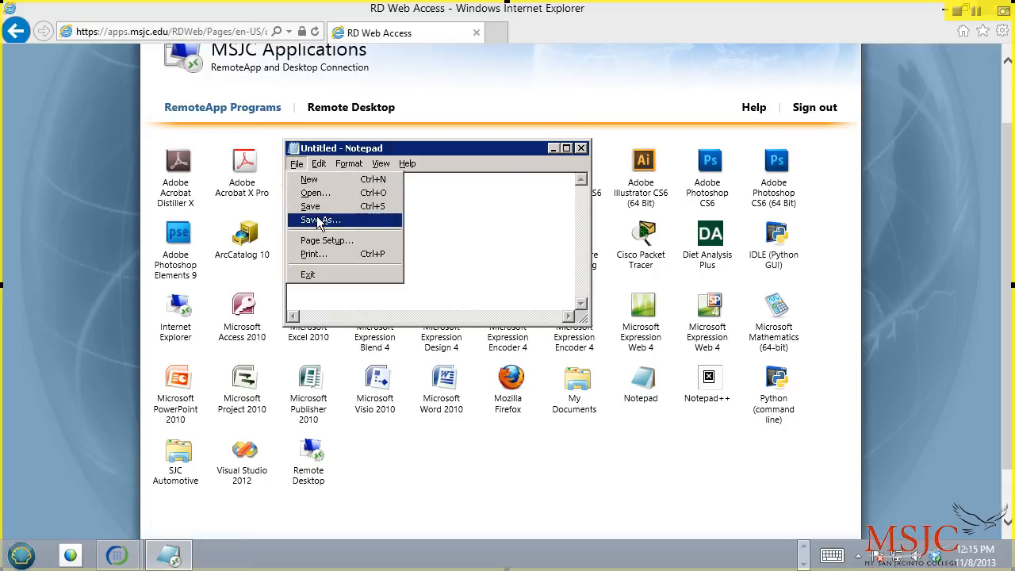
click(320, 219)
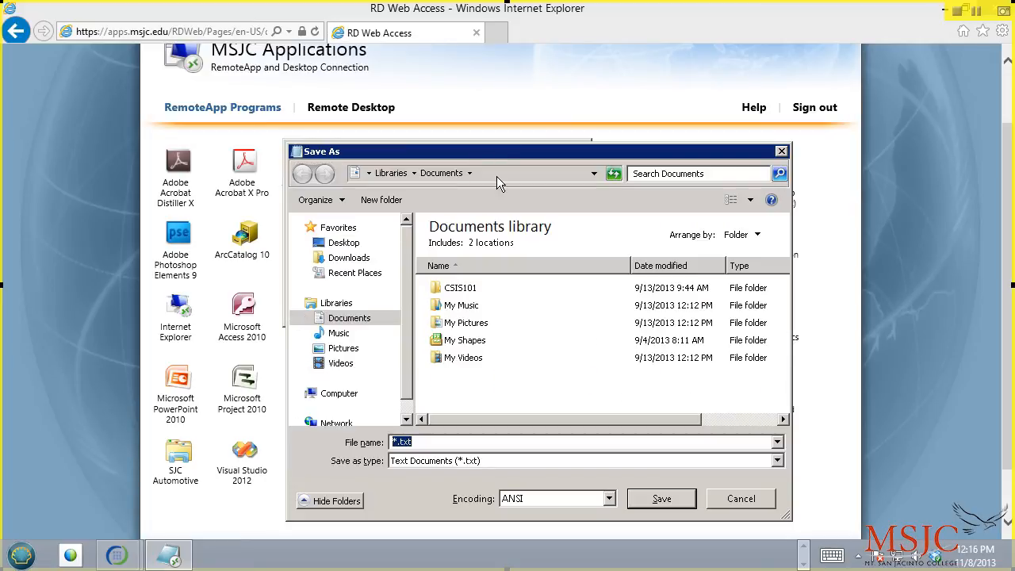
click(492, 173)
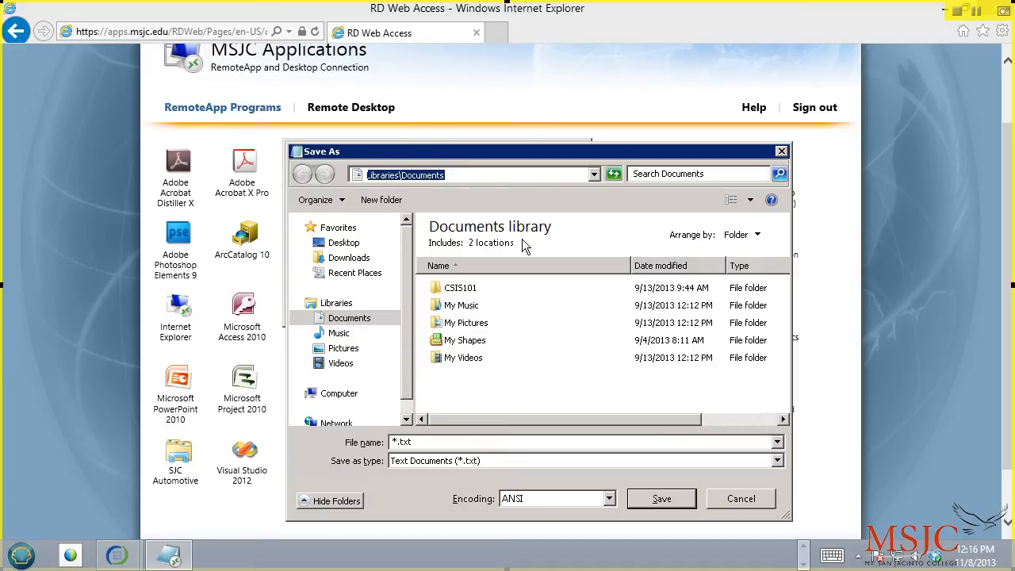
mouse_move(557, 265)
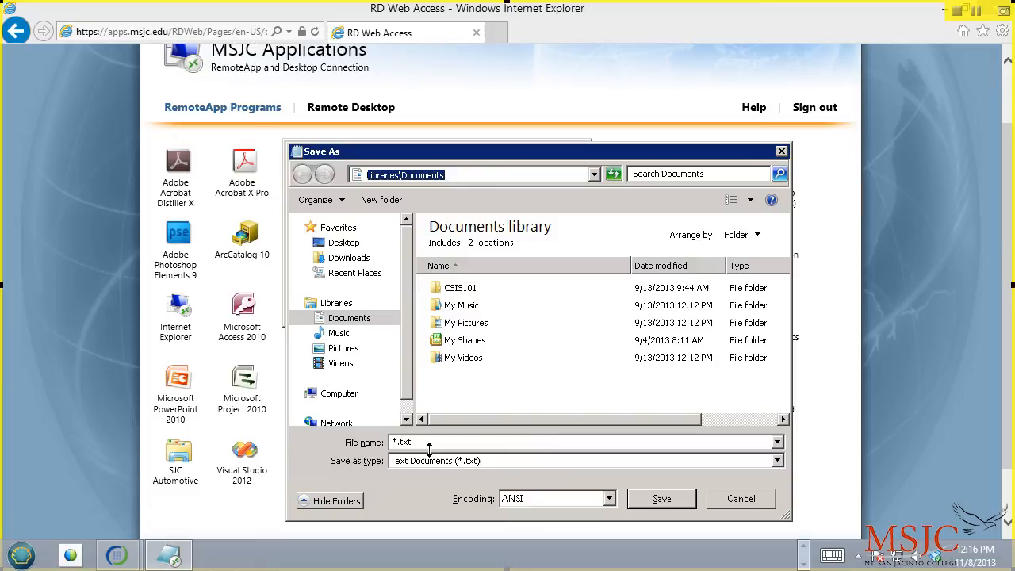
click(428, 442)
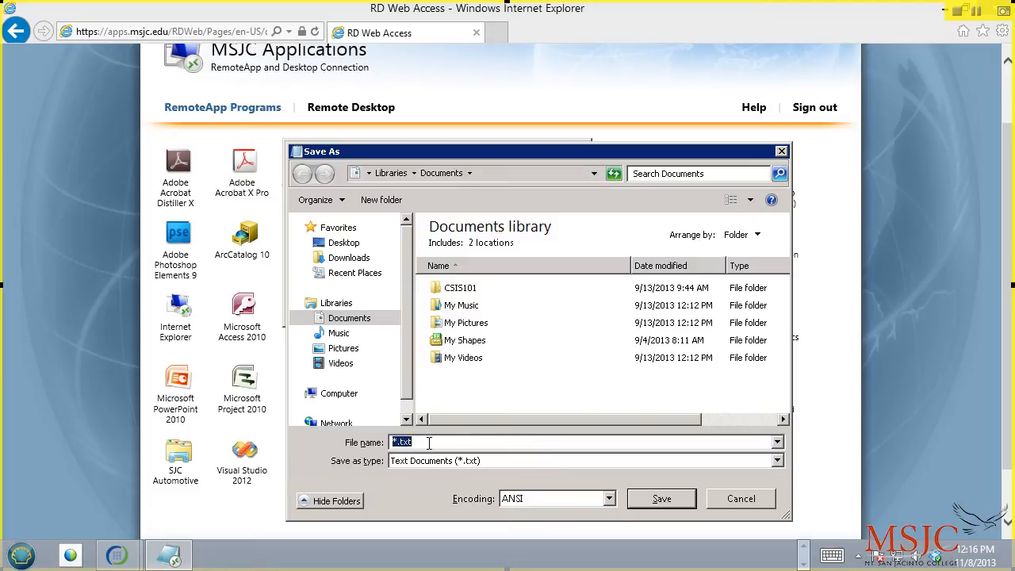
text(This is my s)
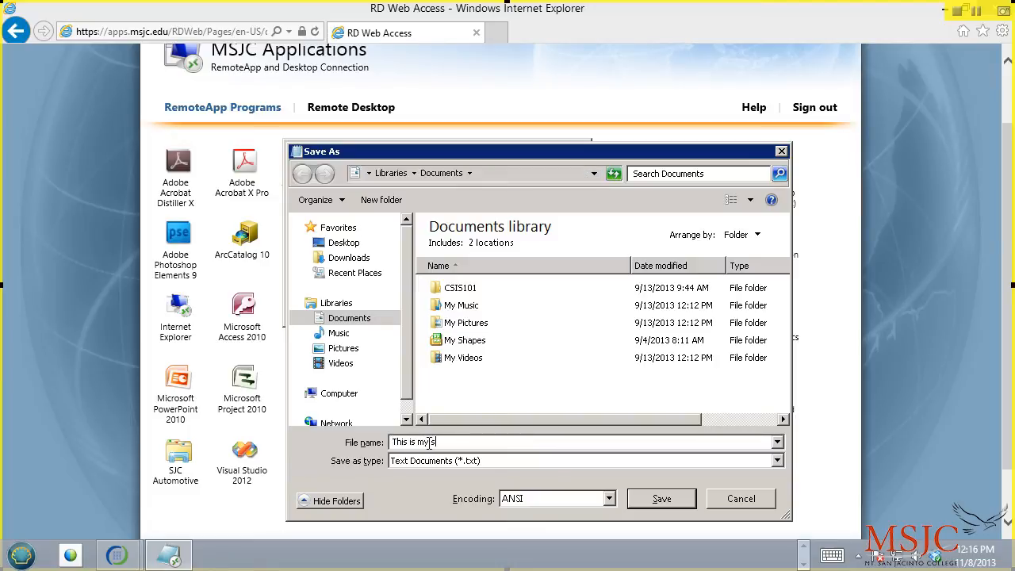
text(note)
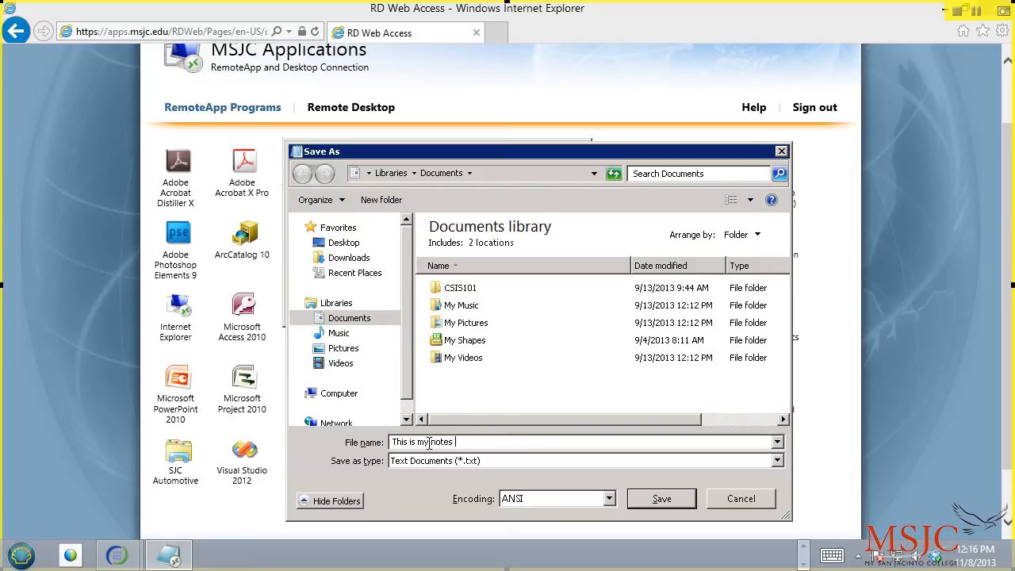
text(on the server)
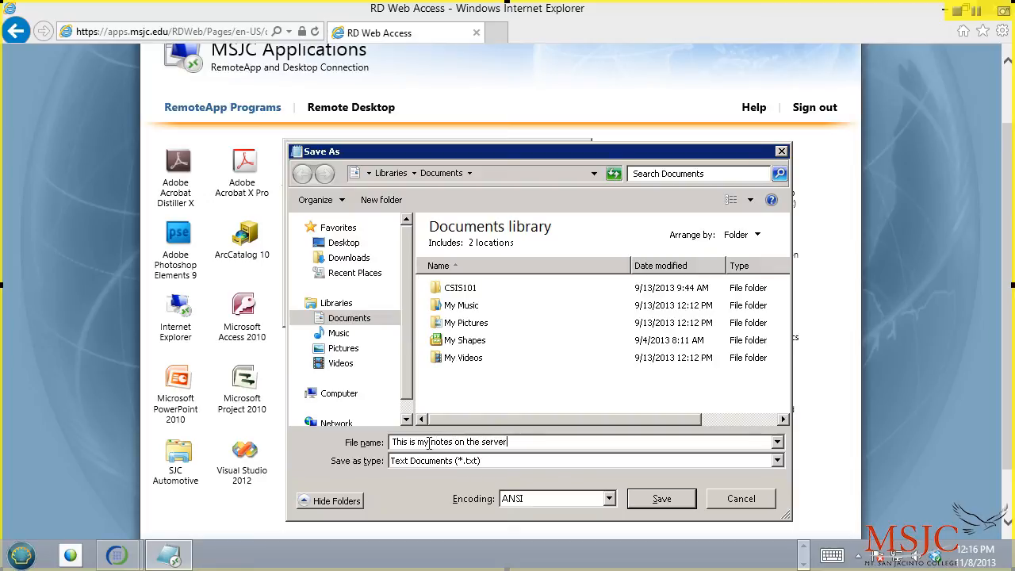
click(661, 498)
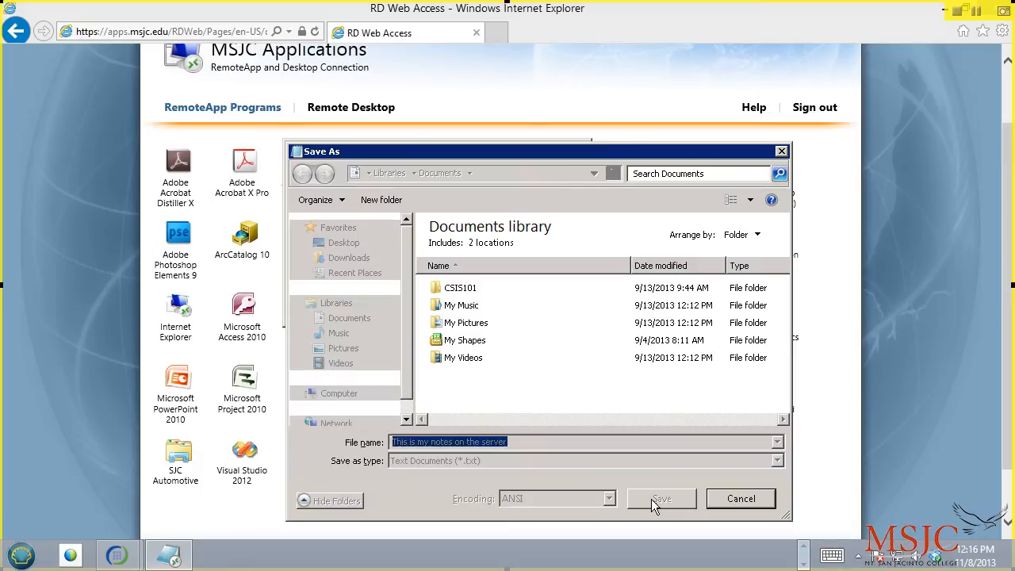
click(660, 499)
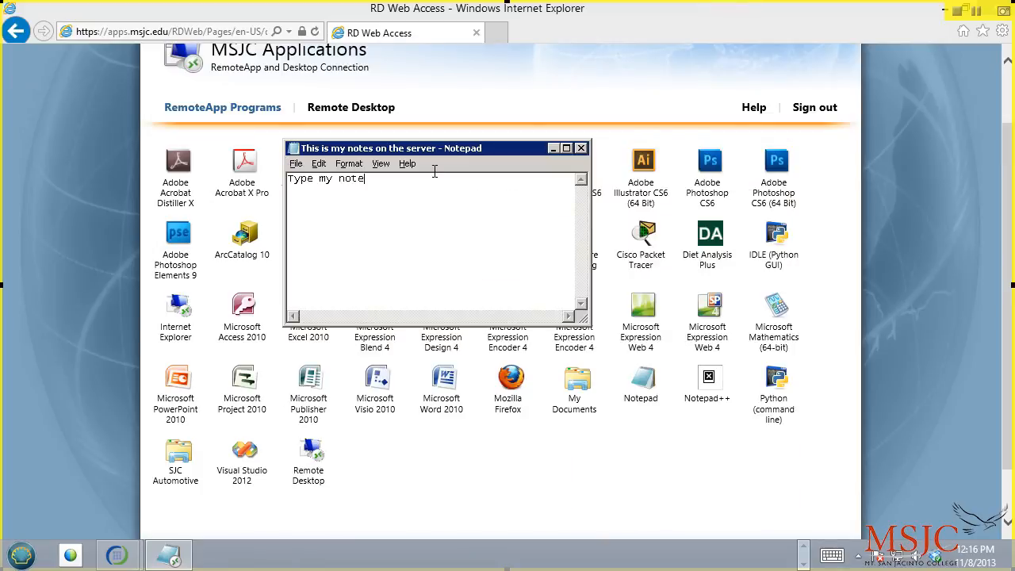
click(296, 163)
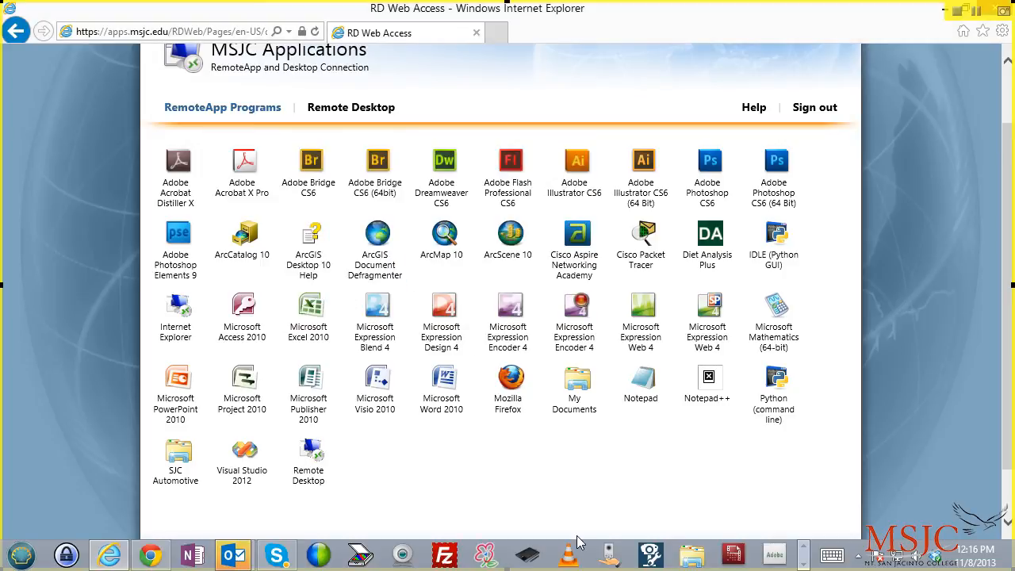
mouse_move(579, 539)
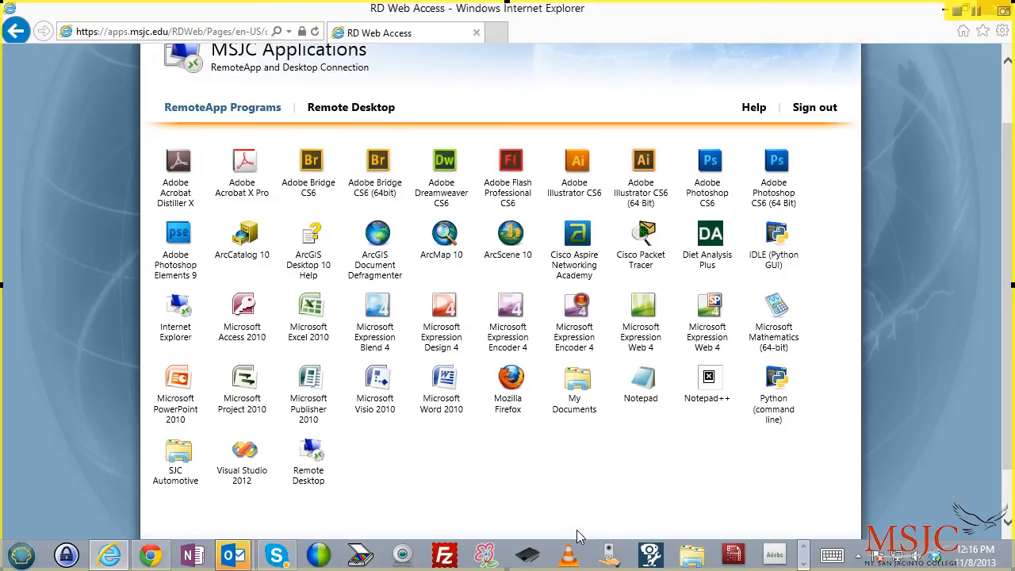
mouse_move(441, 389)
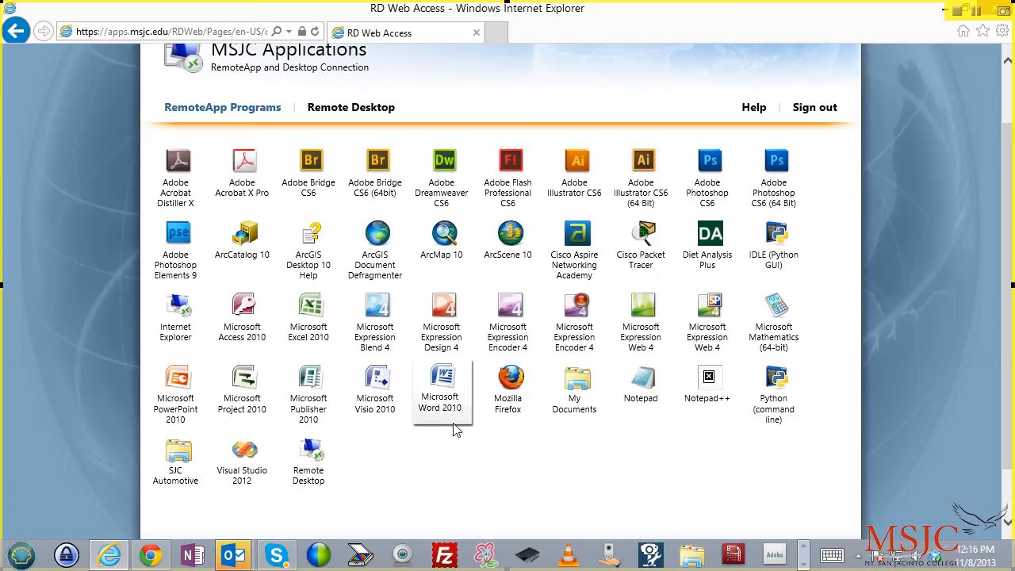
mouse_move(575, 389)
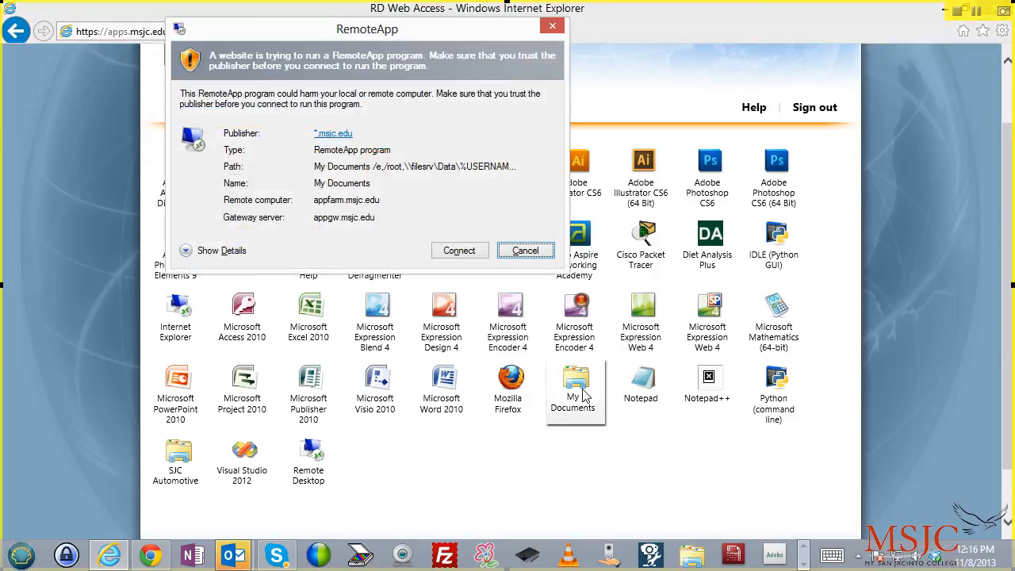
click(525, 250)
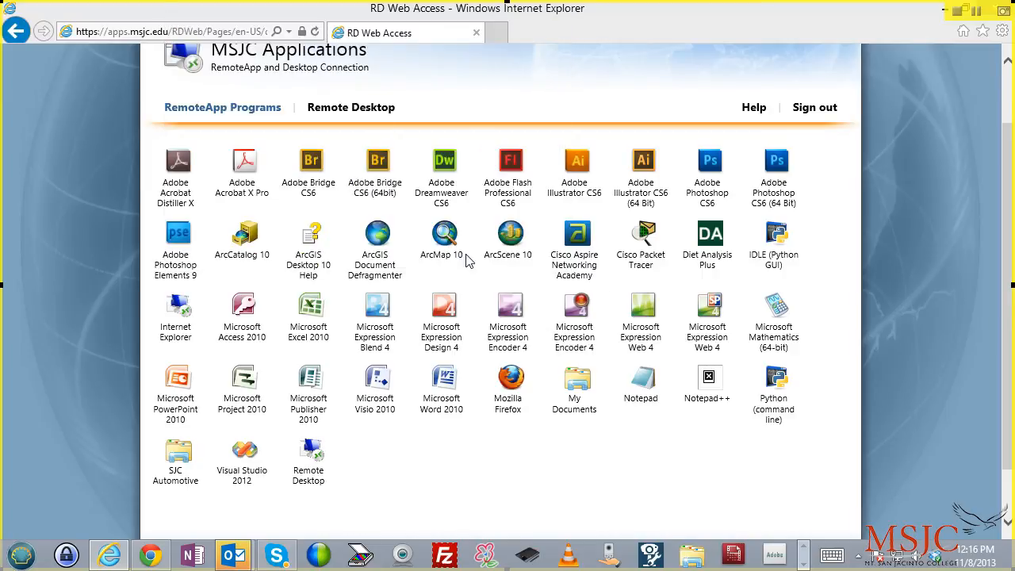
Step: Select and right-click 'This is my notes on the server' in My Documents, then close it
click(574, 381)
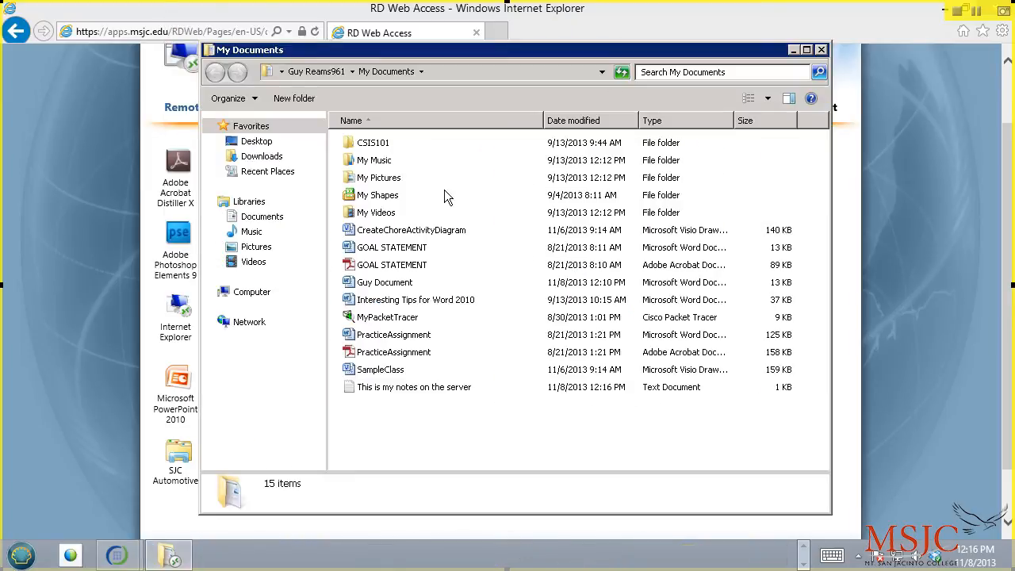
mouse_move(451, 177)
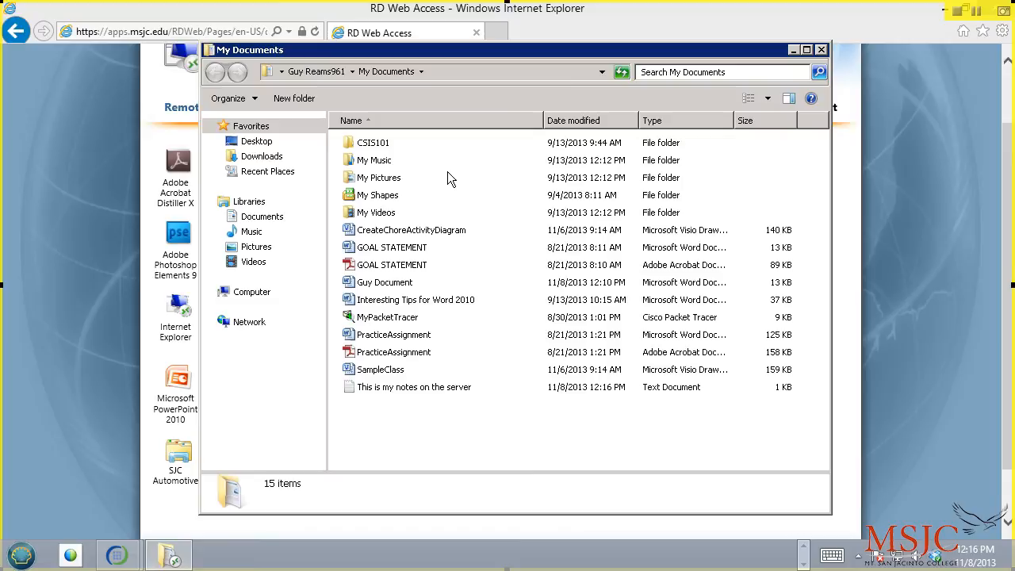
click(413, 387)
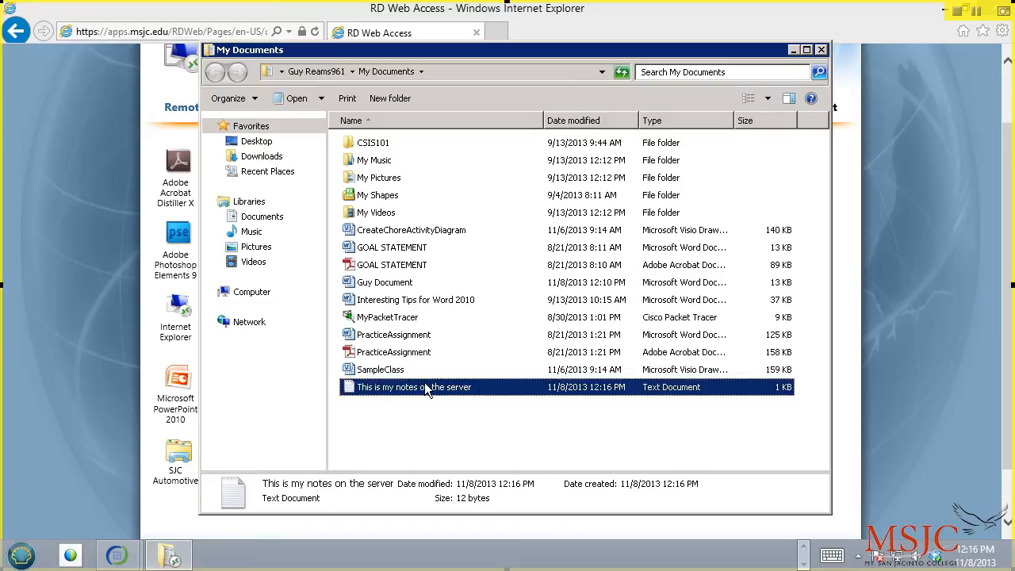
mouse_move(423, 253)
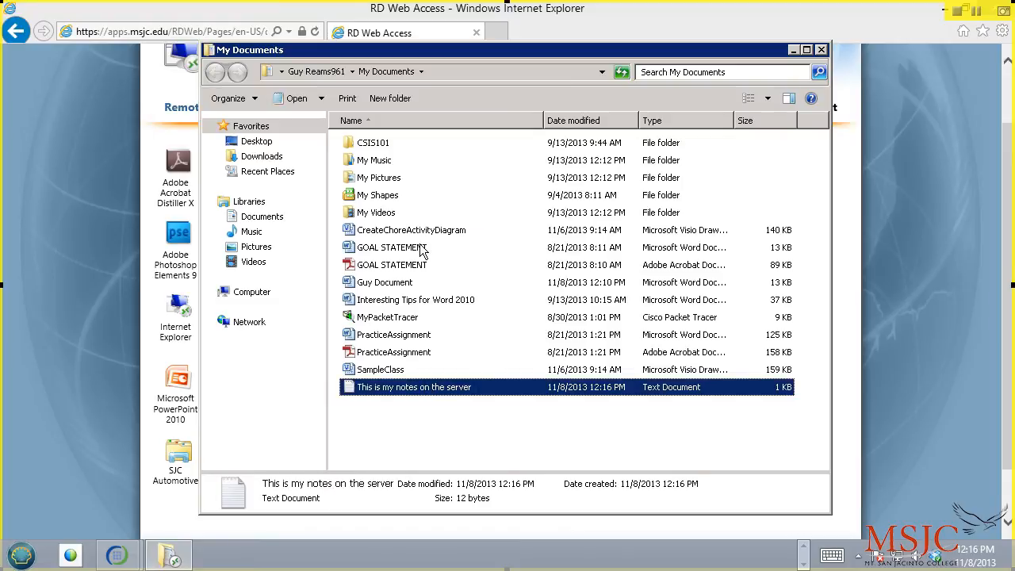
mouse_move(420, 388)
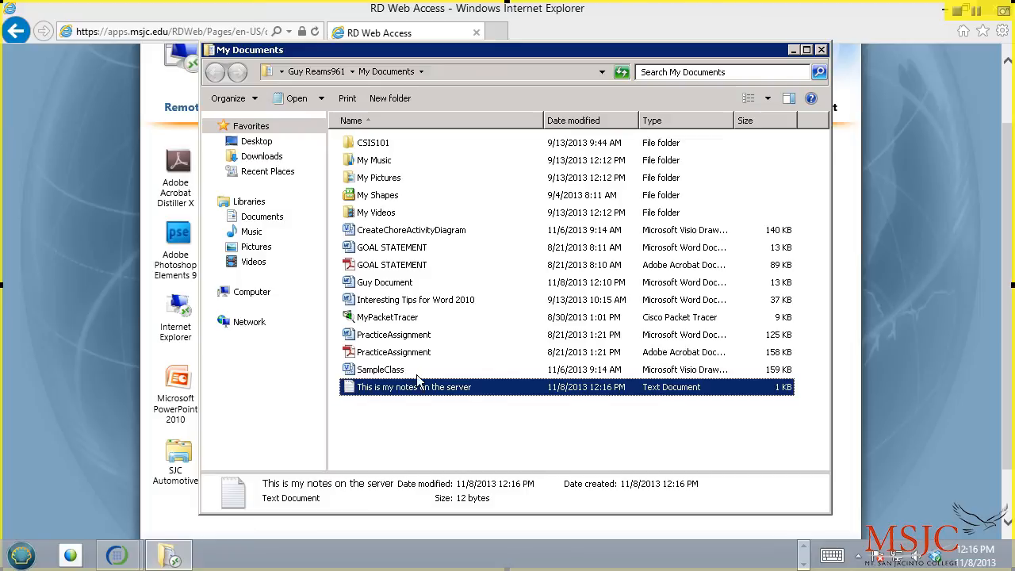
mouse_move(414, 387)
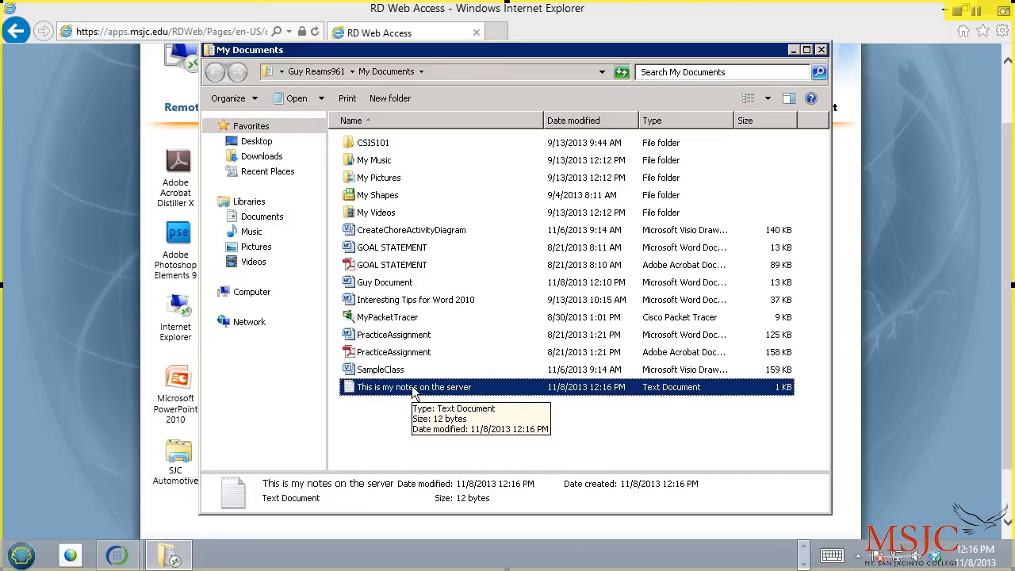
right_click(413, 387)
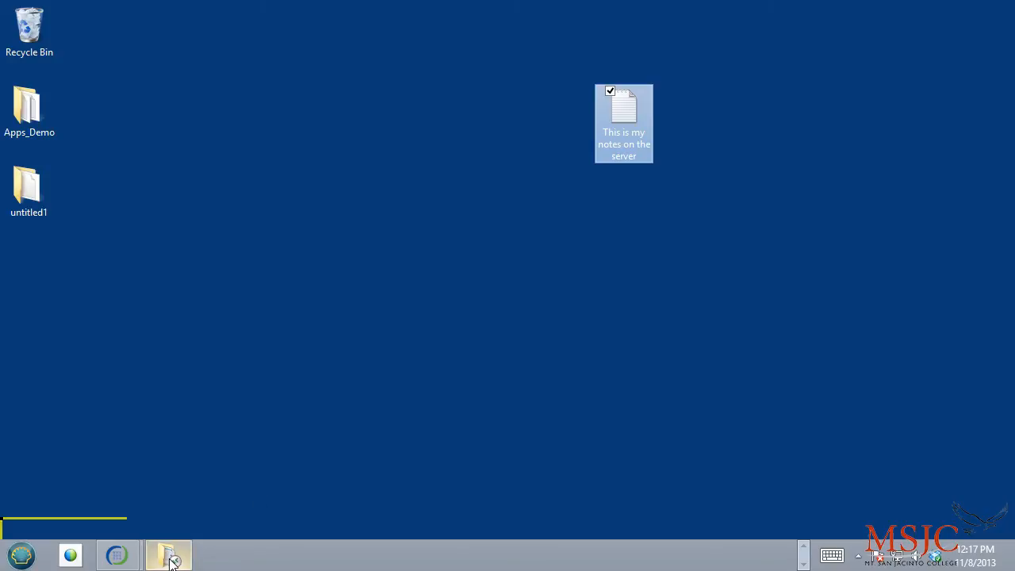
click(168, 555)
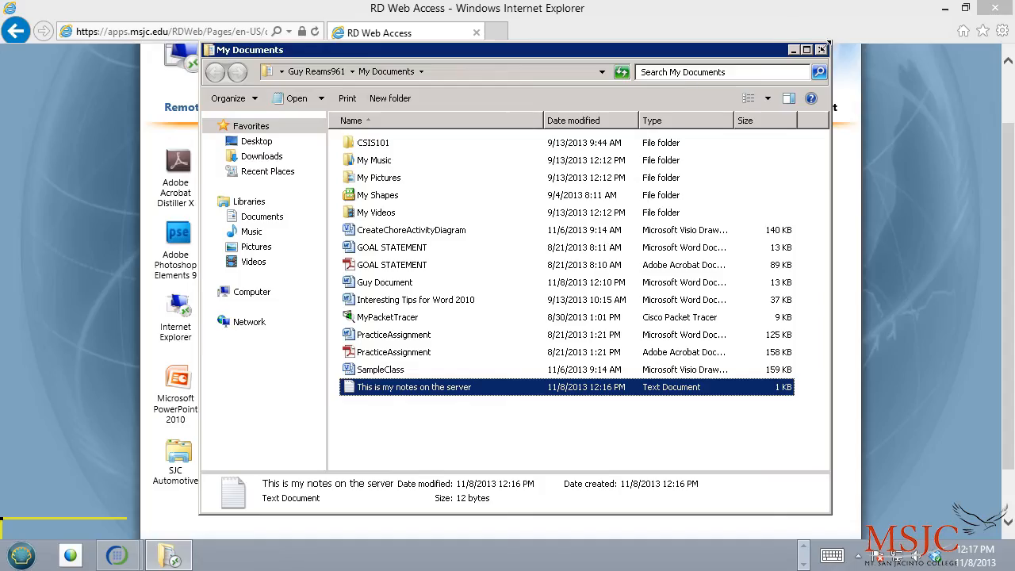
click(823, 49)
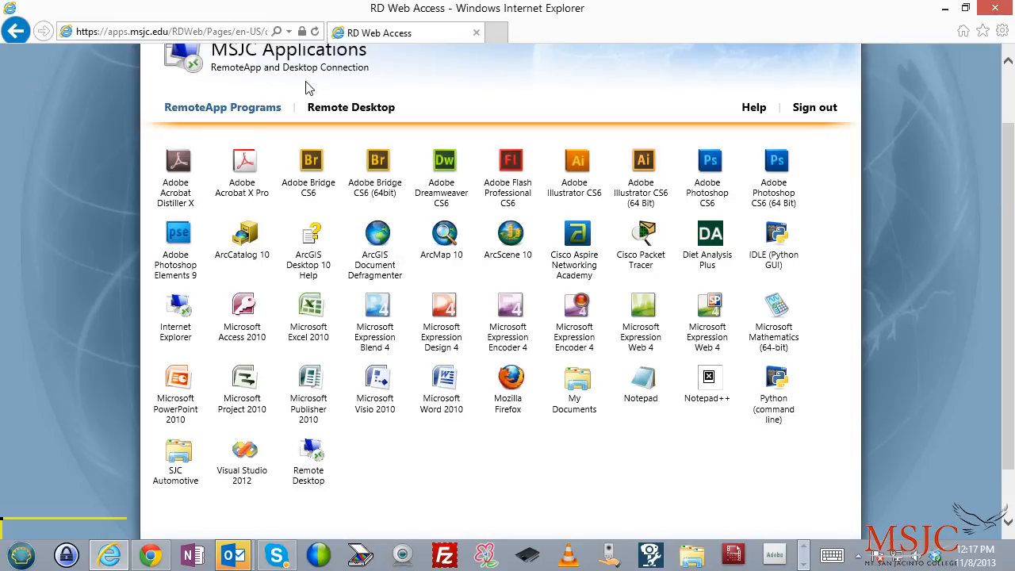
mouse_move(421, 115)
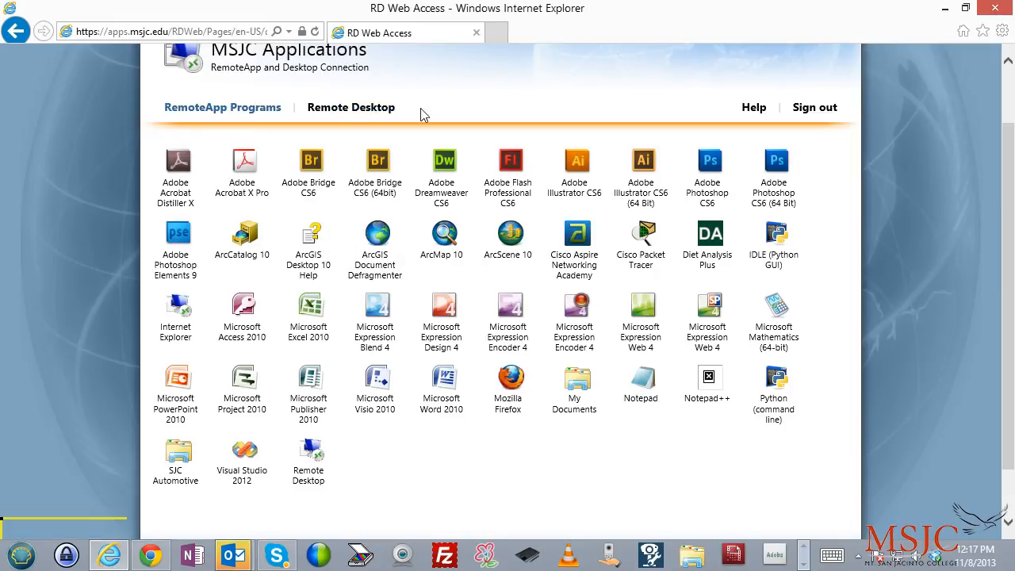
Step: Scroll the RemoteApp list and launch the Remote Desktop program for appfarm.msjc.edu
scroll(down, 3)
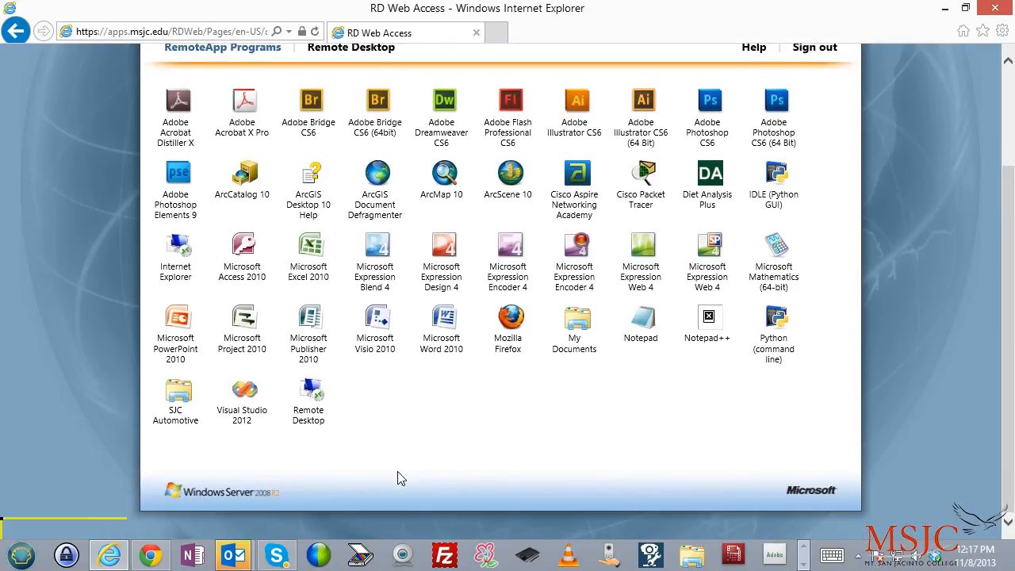
mouse_move(351, 420)
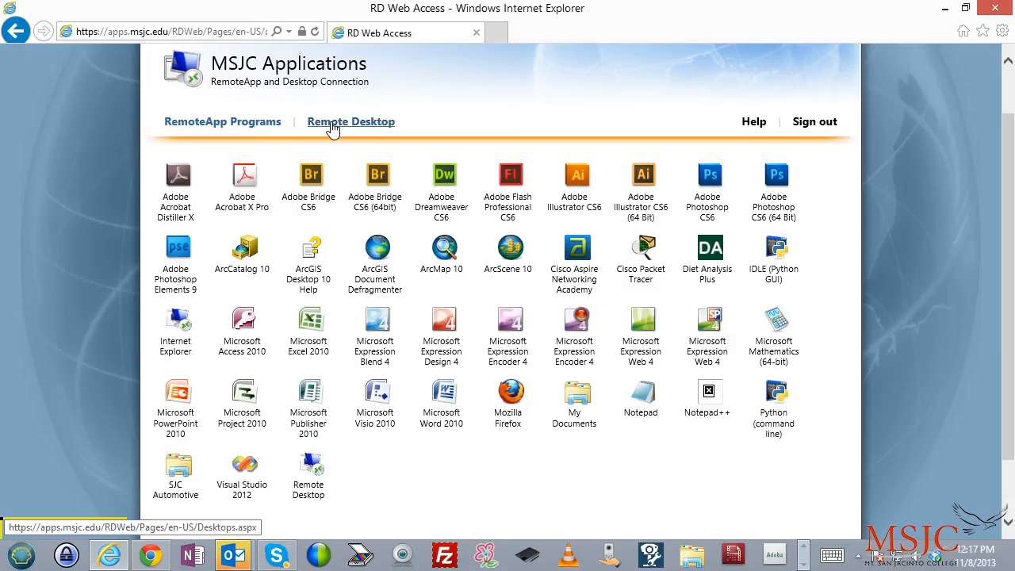
mouse_move(378, 131)
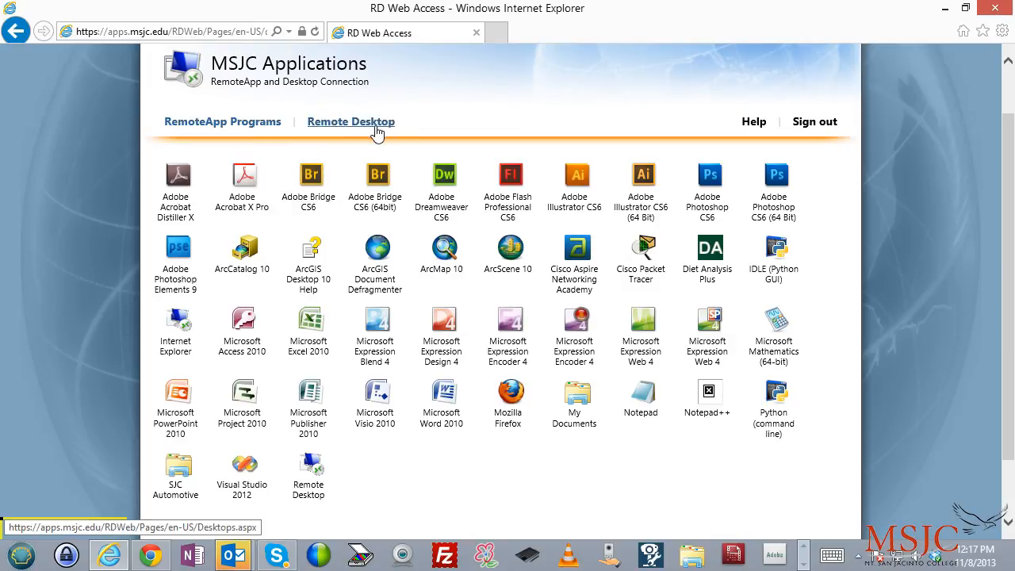
scroll(down, 3)
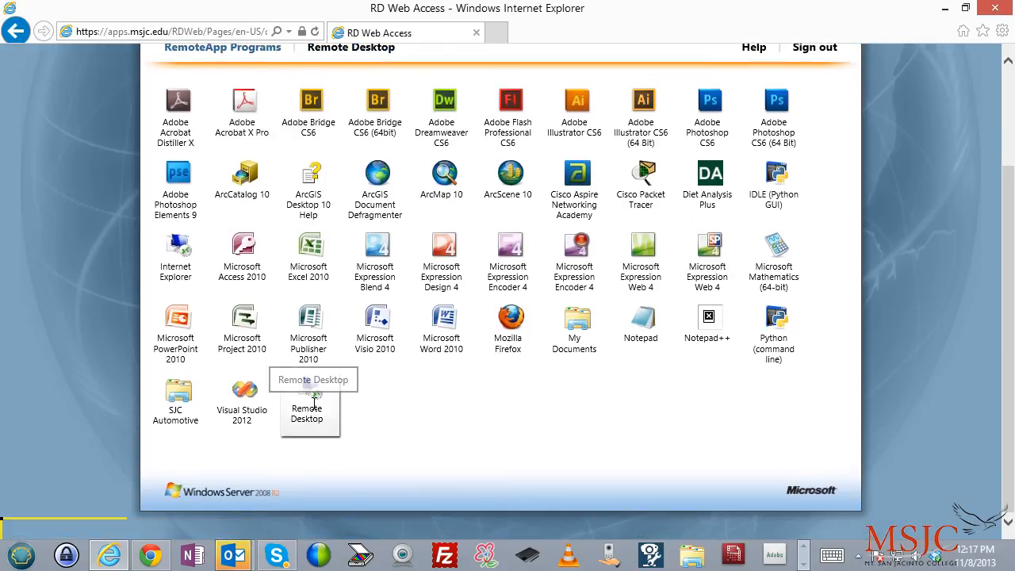
click(308, 397)
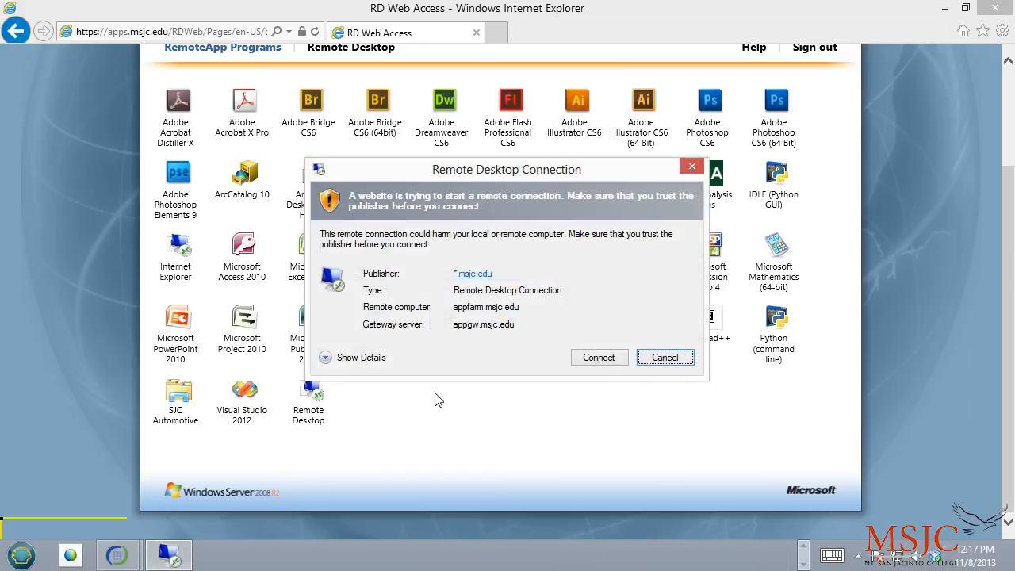
Step: Accept the trust warning and connect to the appfarm.msjc.edu remote desktop
click(599, 357)
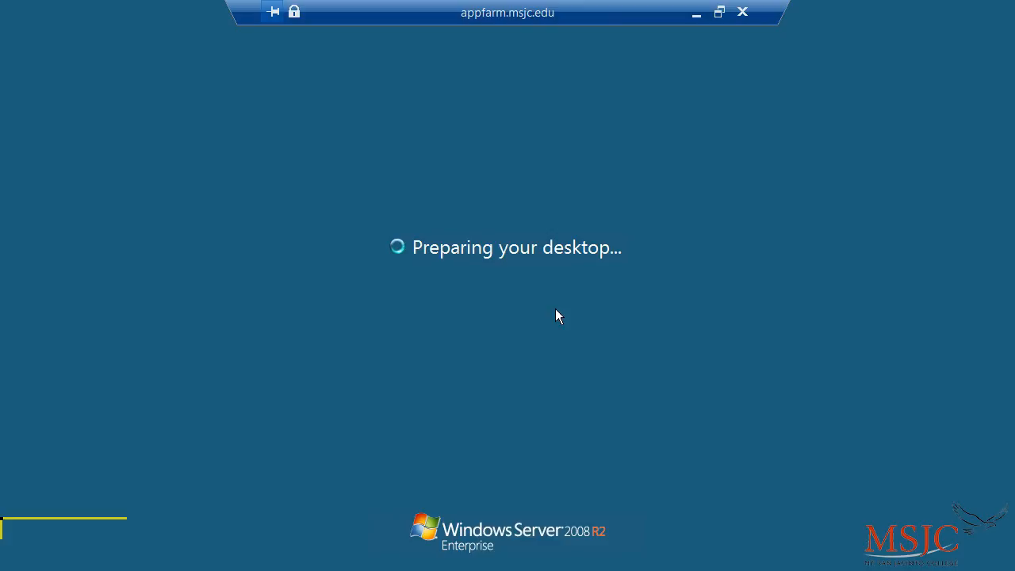
mouse_move(559, 315)
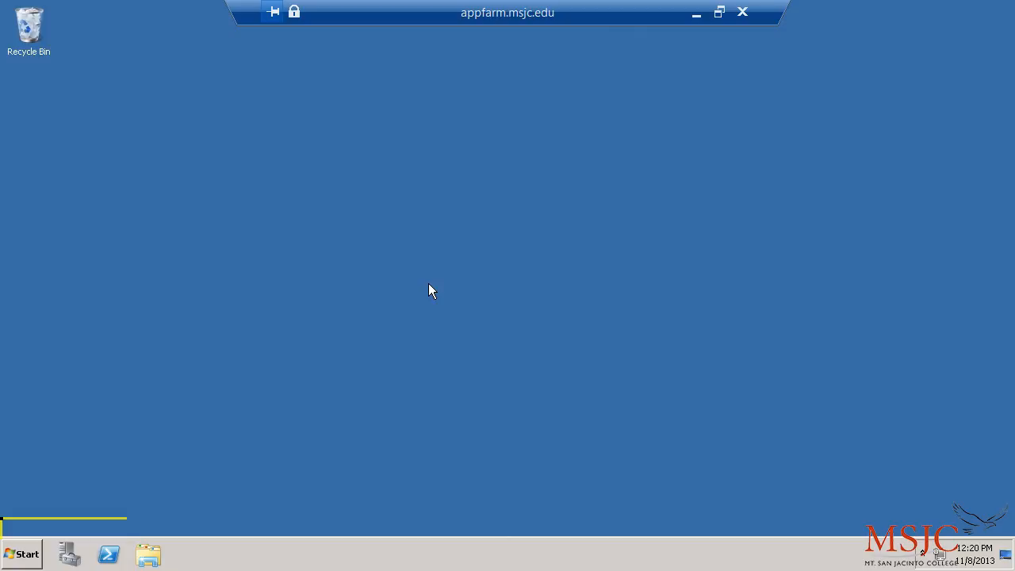
mouse_move(440, 293)
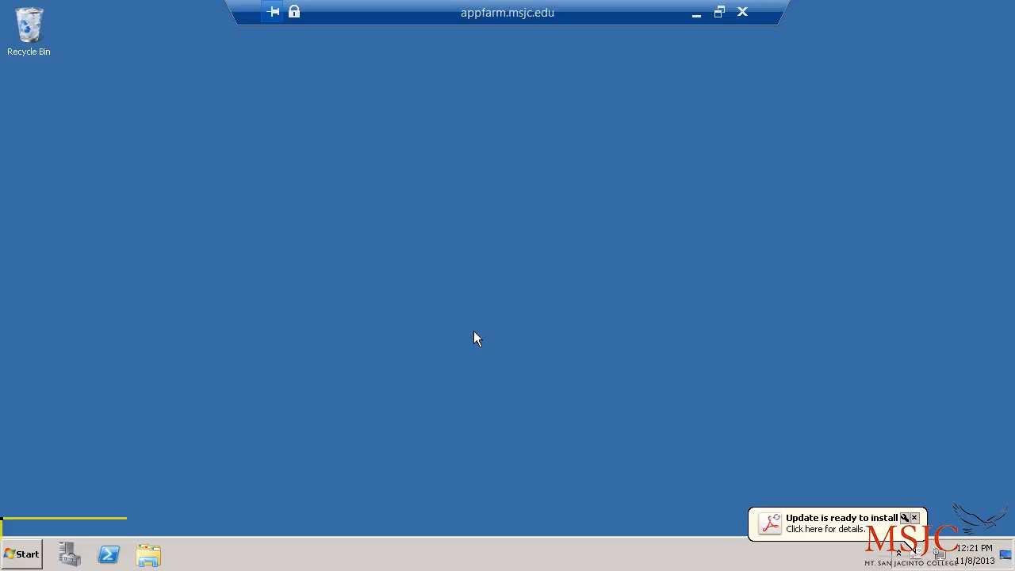
mouse_move(585, 55)
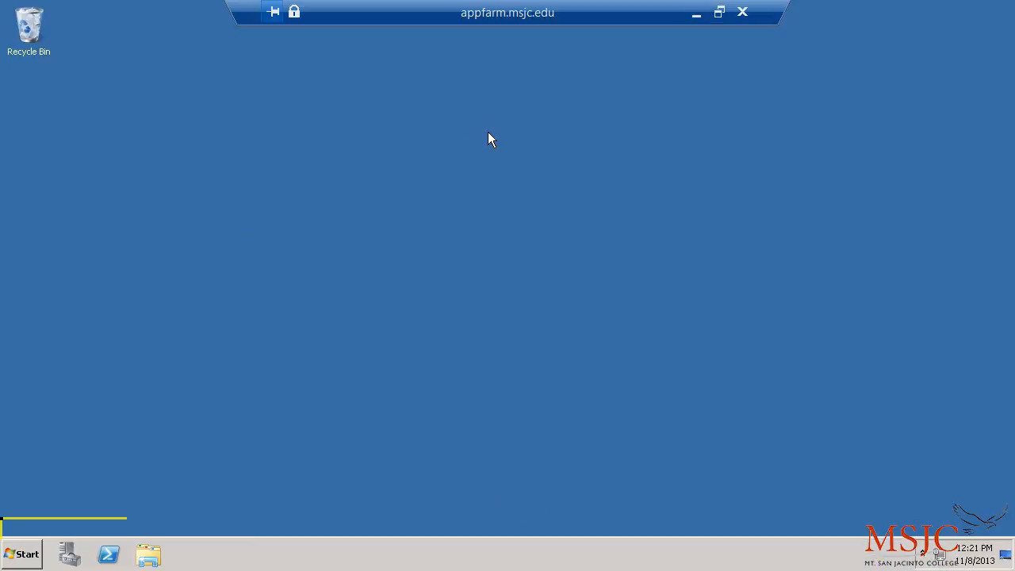
mouse_move(498, 116)
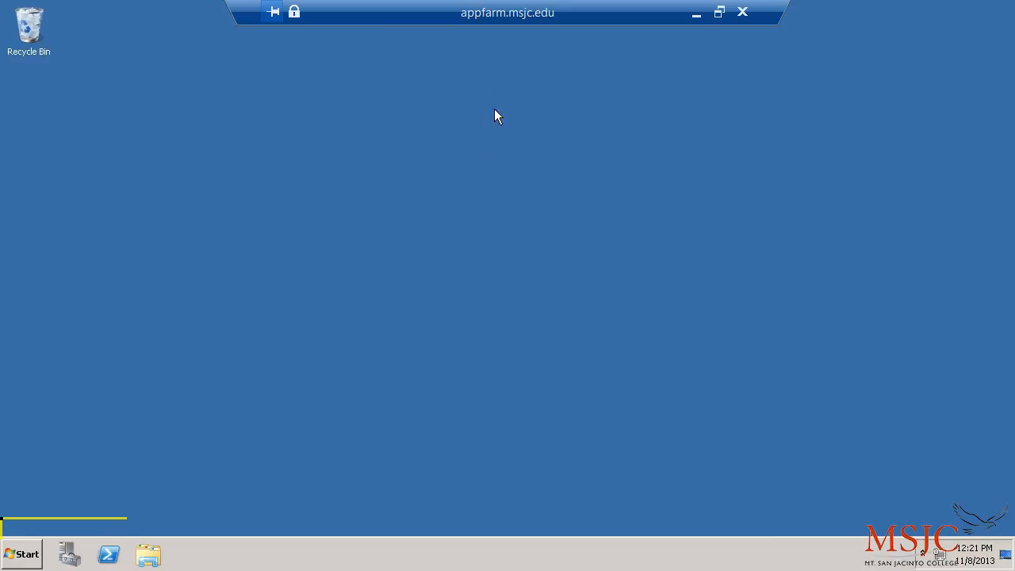
mouse_move(115, 514)
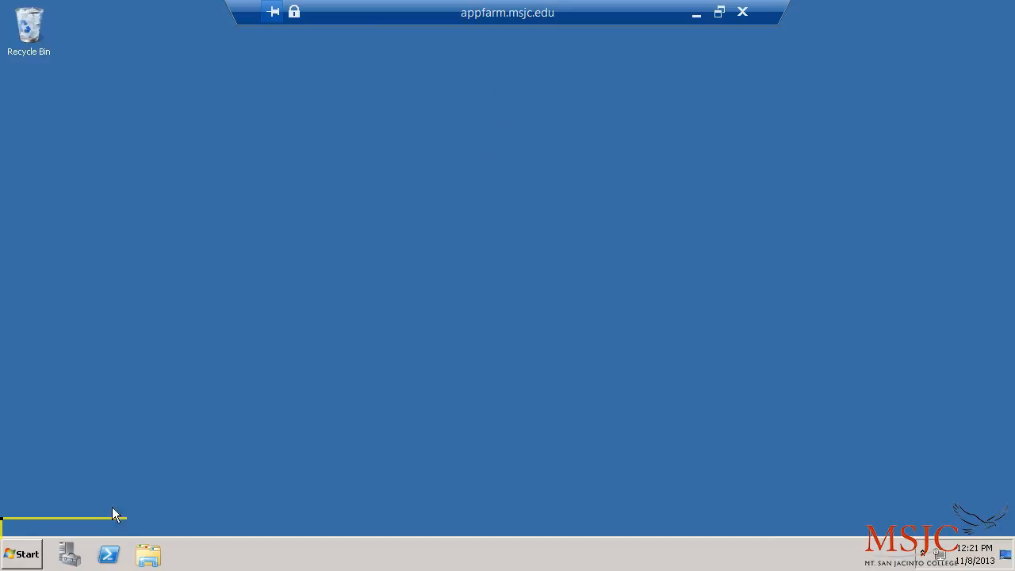
Step: Launch Microsoft Word 2010 from the Microsoft Office group in the remote Start menu
click(22, 554)
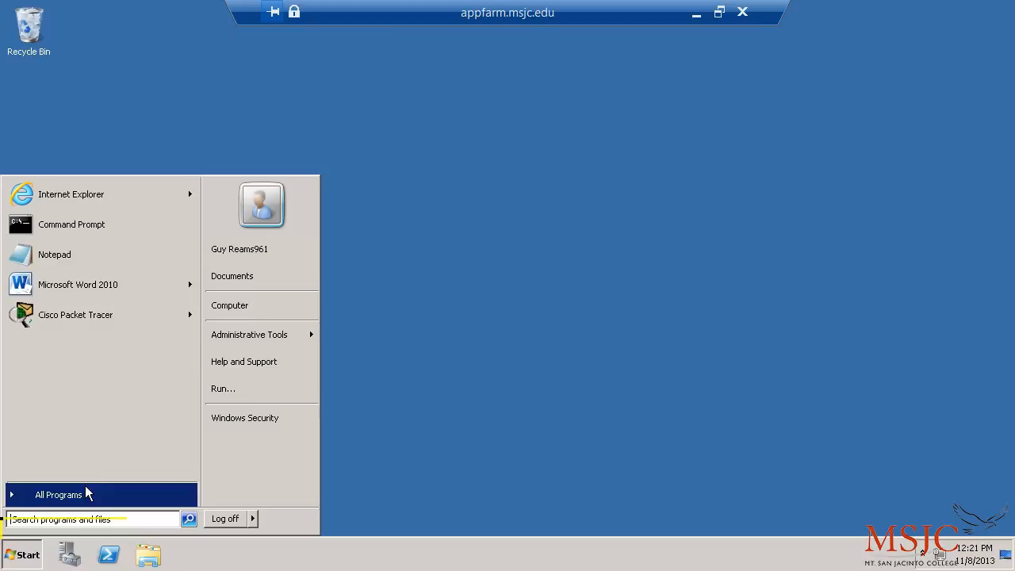
click(58, 495)
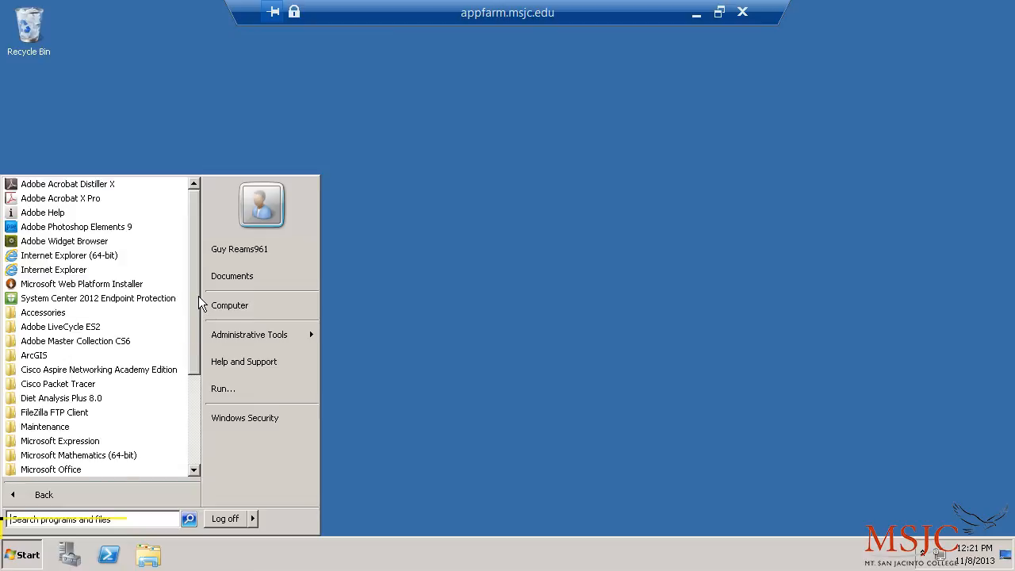
mouse_move(197, 271)
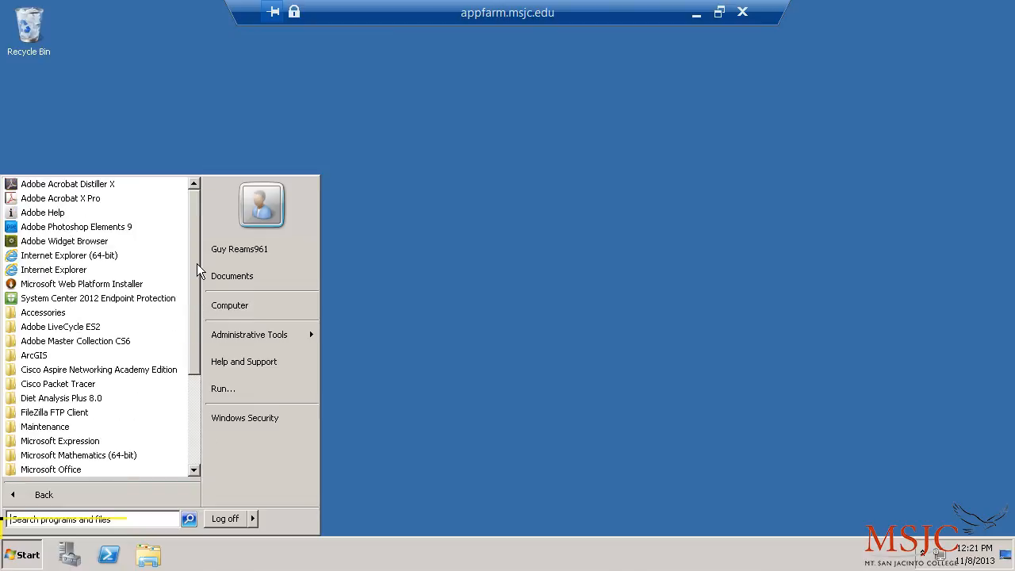
scroll(down, 3)
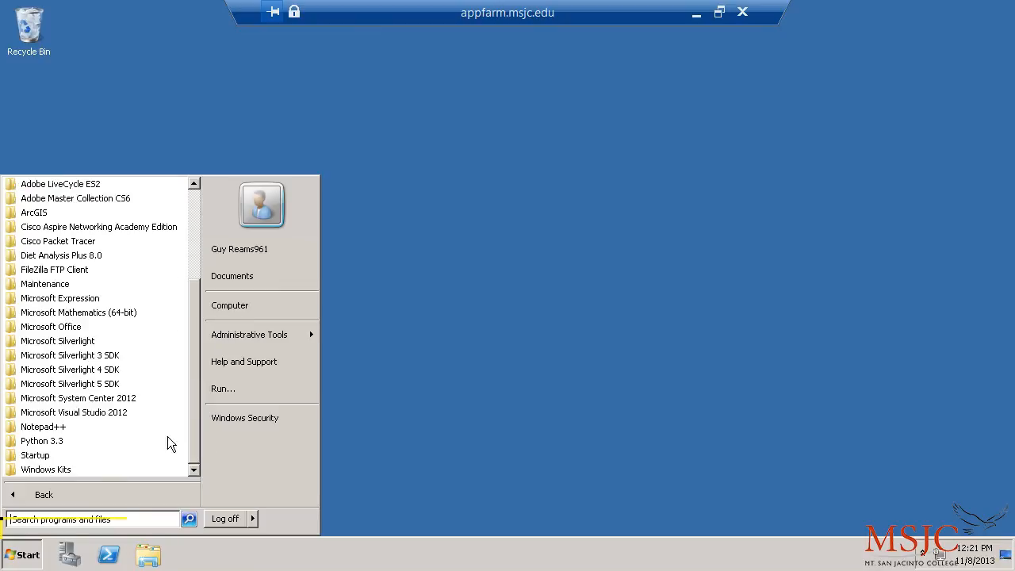
mouse_move(73, 497)
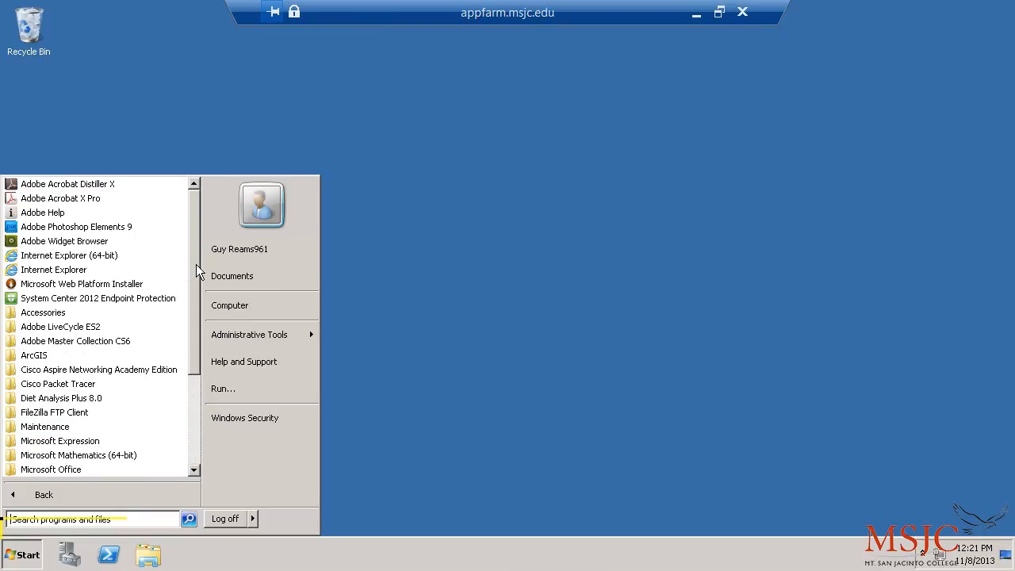
scroll(down, 3)
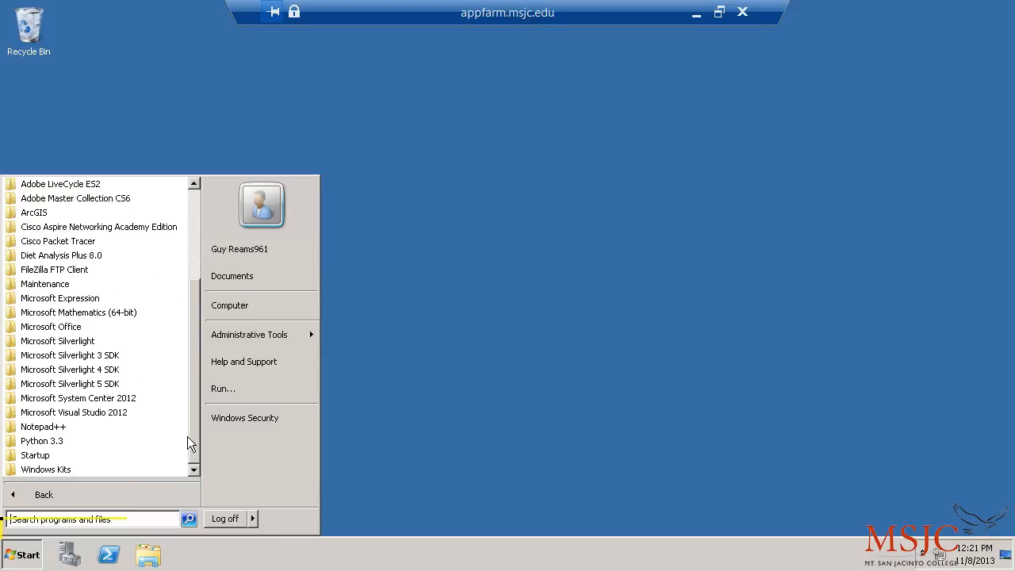
click(51, 326)
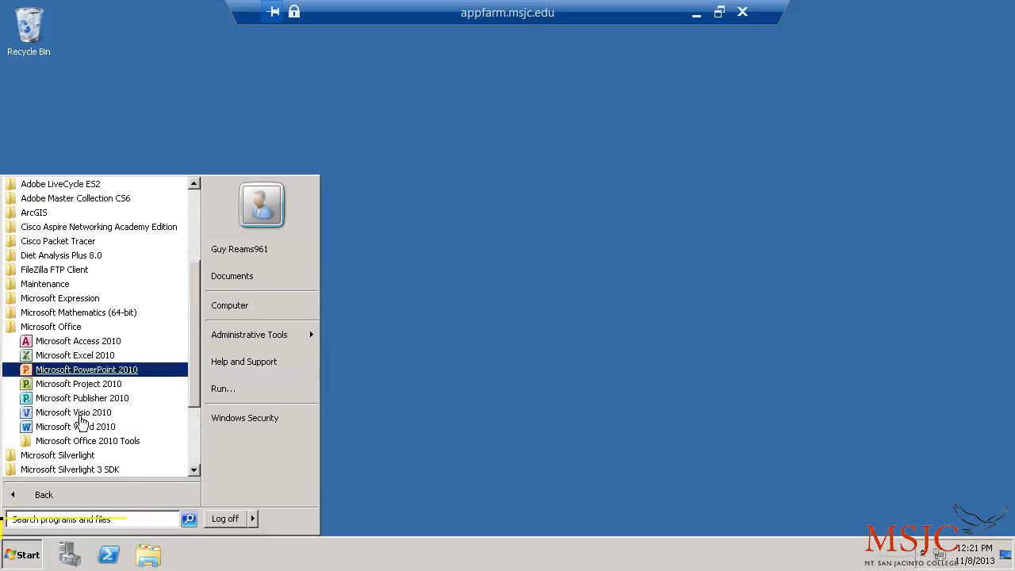
click(74, 427)
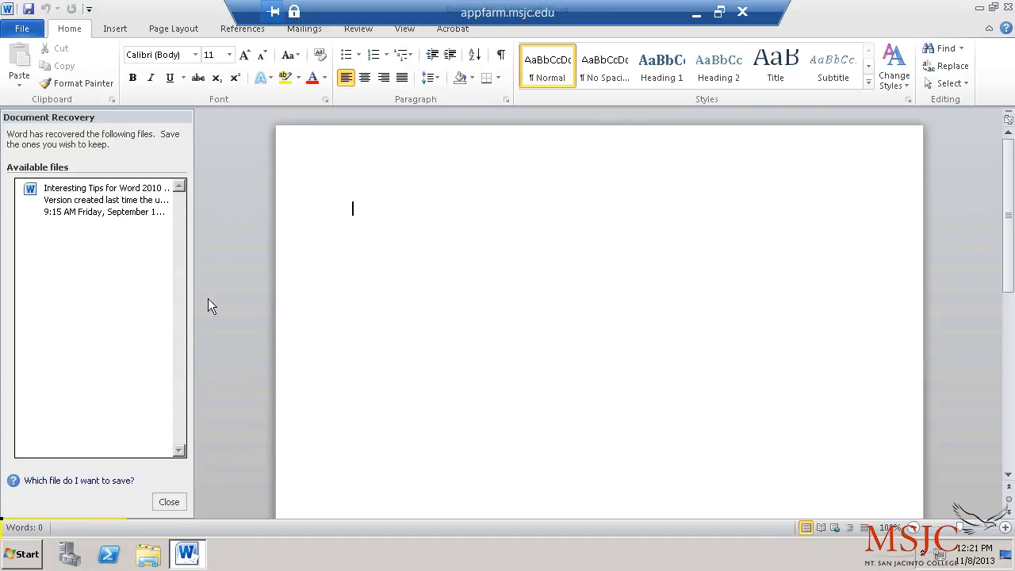
Step: Dismiss Document Recovery and open 'This is my notes on the server' with All Files shown
click(169, 502)
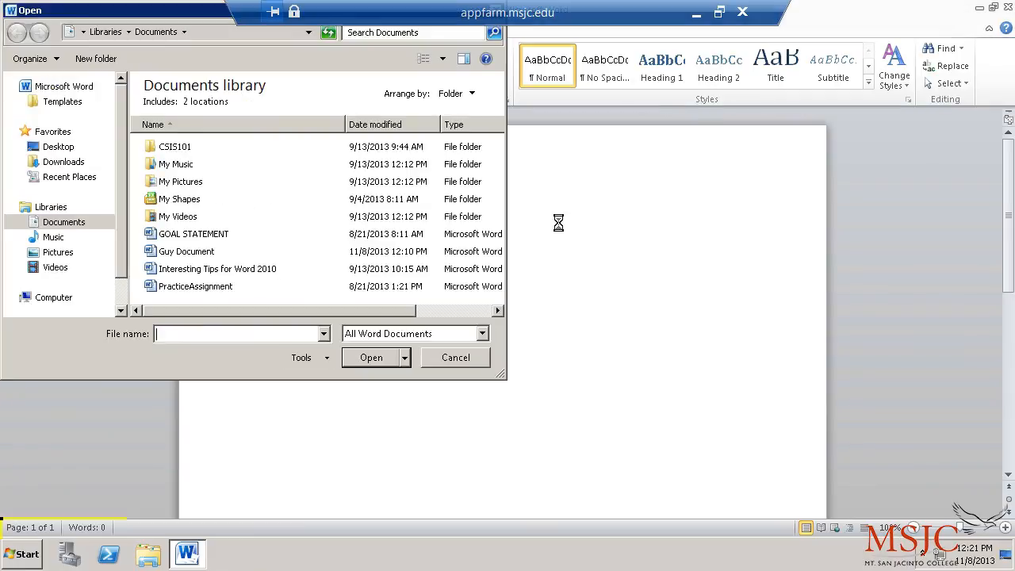
click(481, 333)
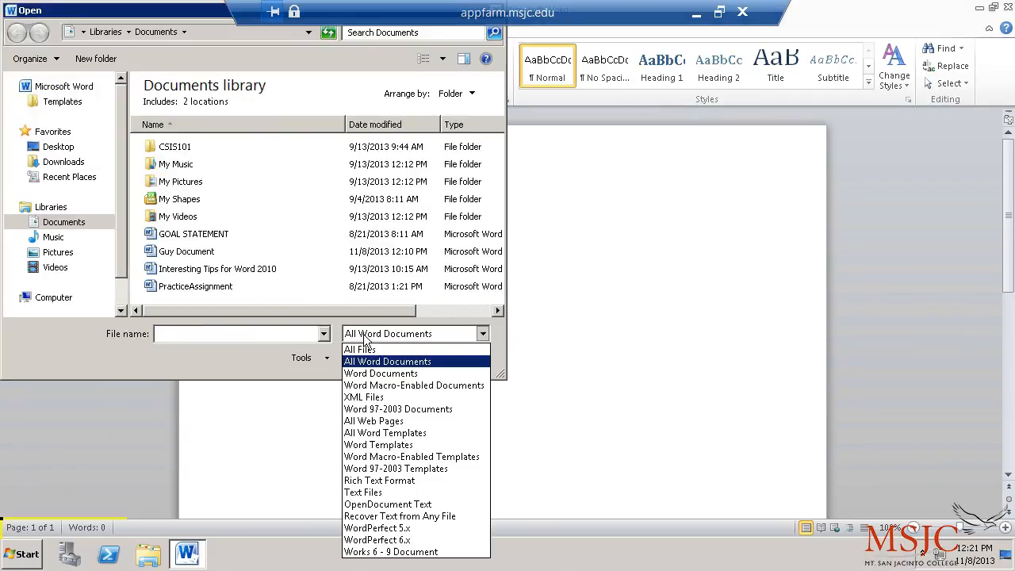
click(359, 349)
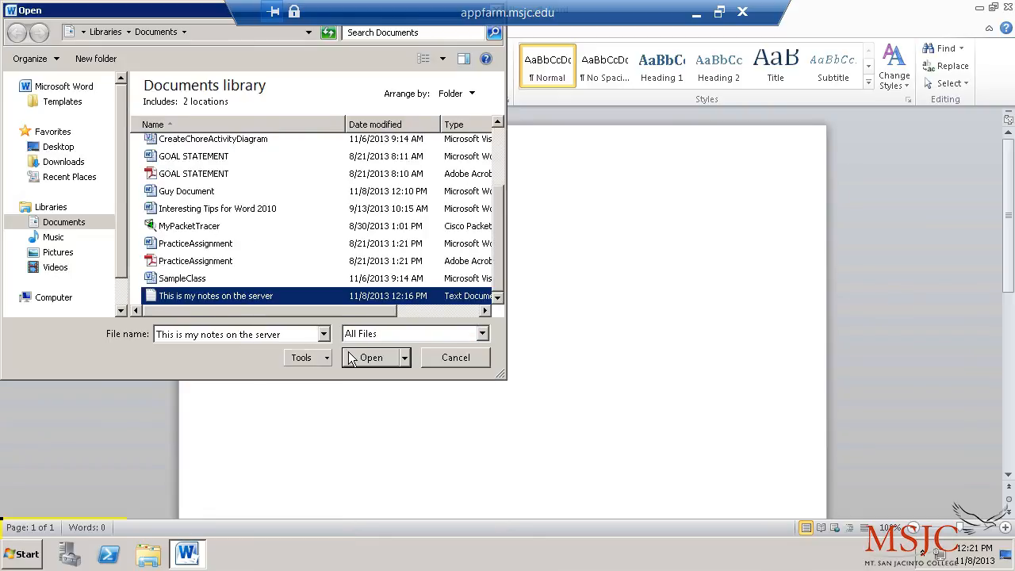
click(370, 358)
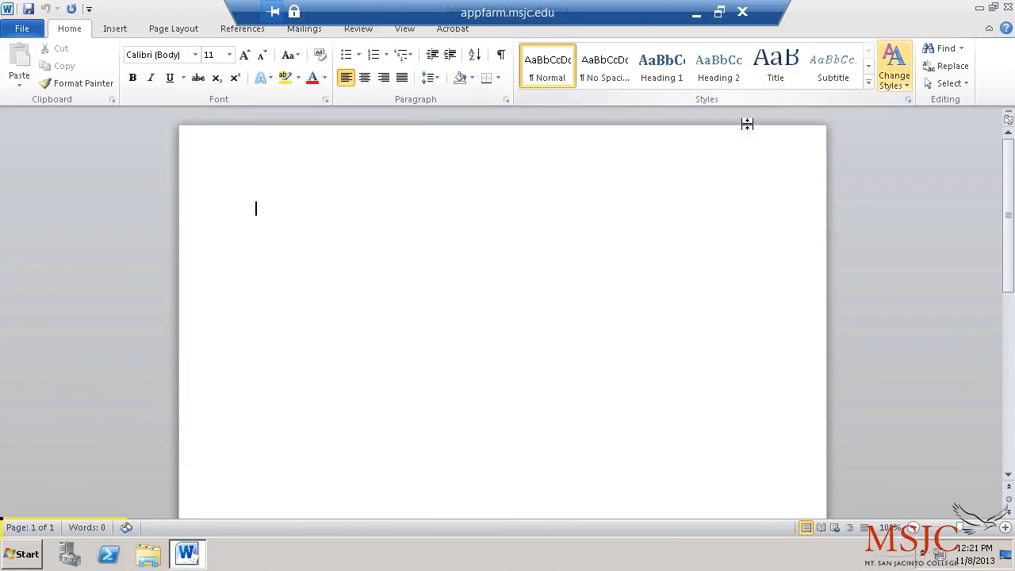
mouse_move(744, 13)
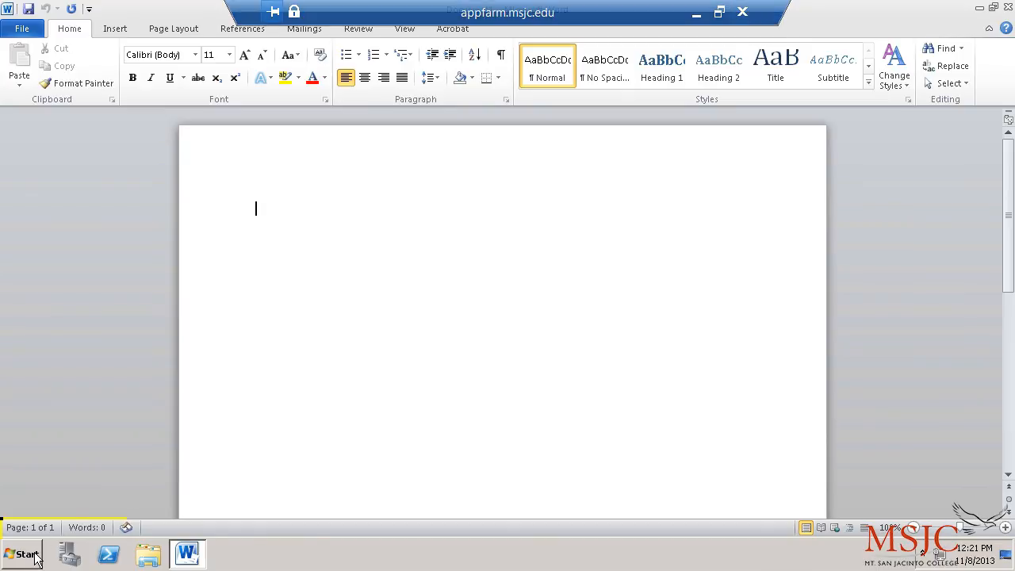
mouse_move(384, 371)
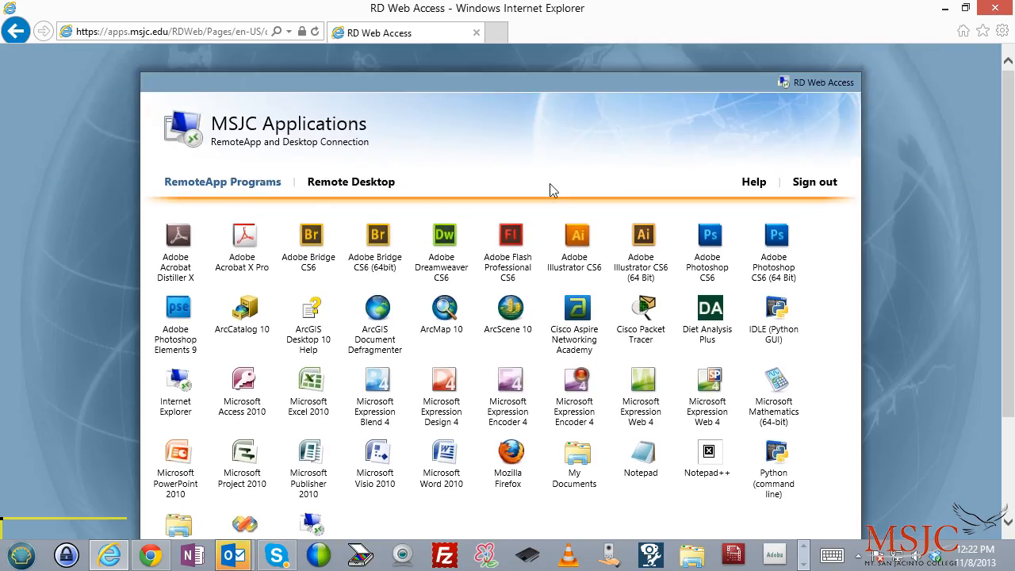
mouse_move(754, 182)
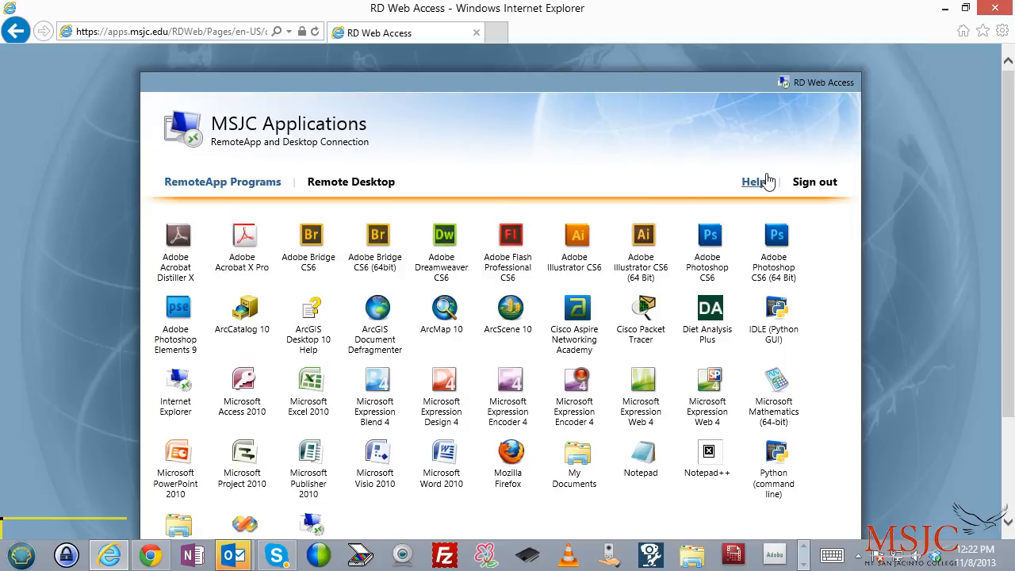